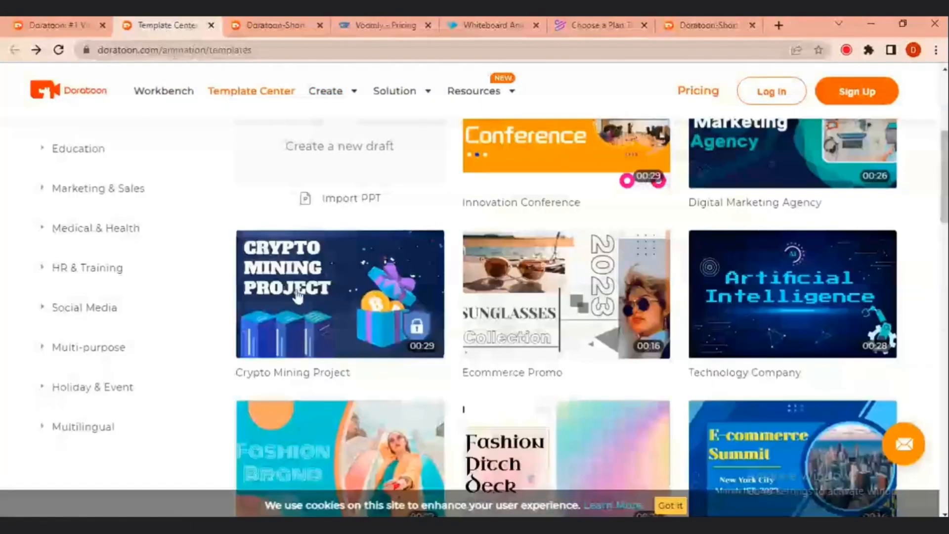
- Scroll through the current page, then view Voomly's Plus, Cloud and Pro pricing plans
{"action": "scroll", "scroll_direction": "up", "scroll_amount": 3}
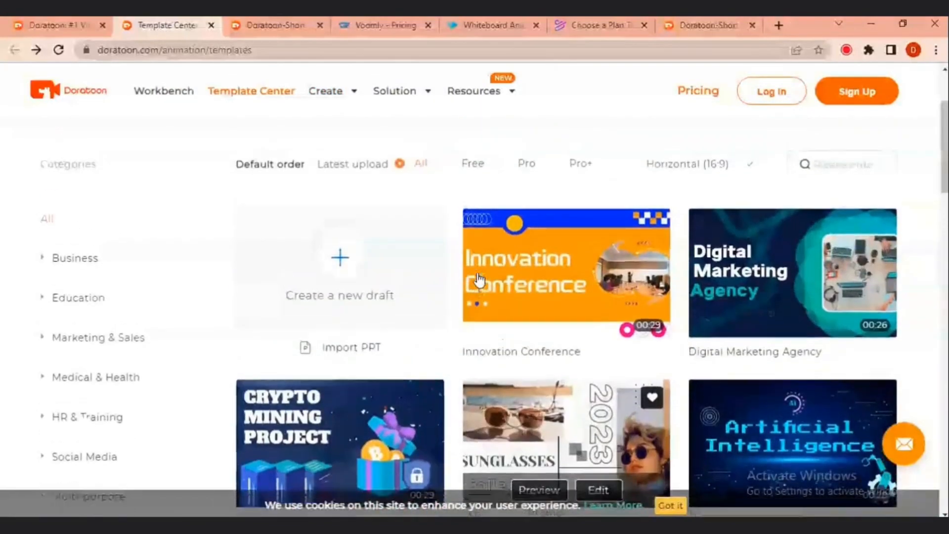
{"action": "scroll", "scroll_direction": "down", "scroll_amount": 3}
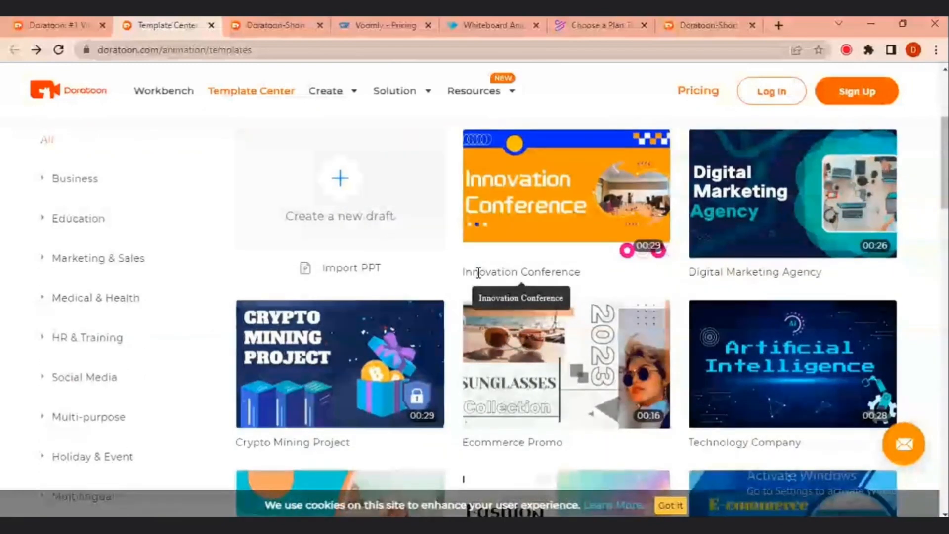
{"action": "scroll", "scroll_direction": "down", "scroll_amount": 3}
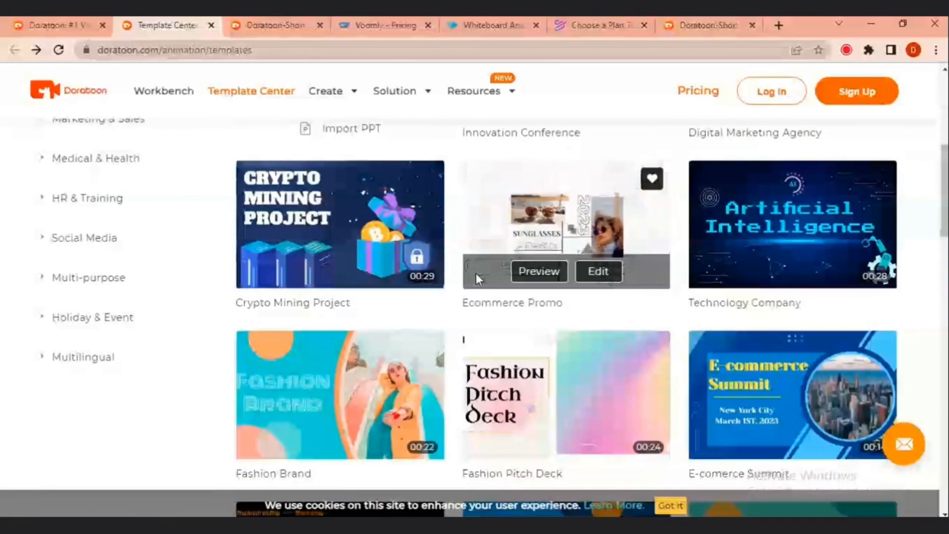
{"action": "mouse_move", "coordinate": [436, 312]}
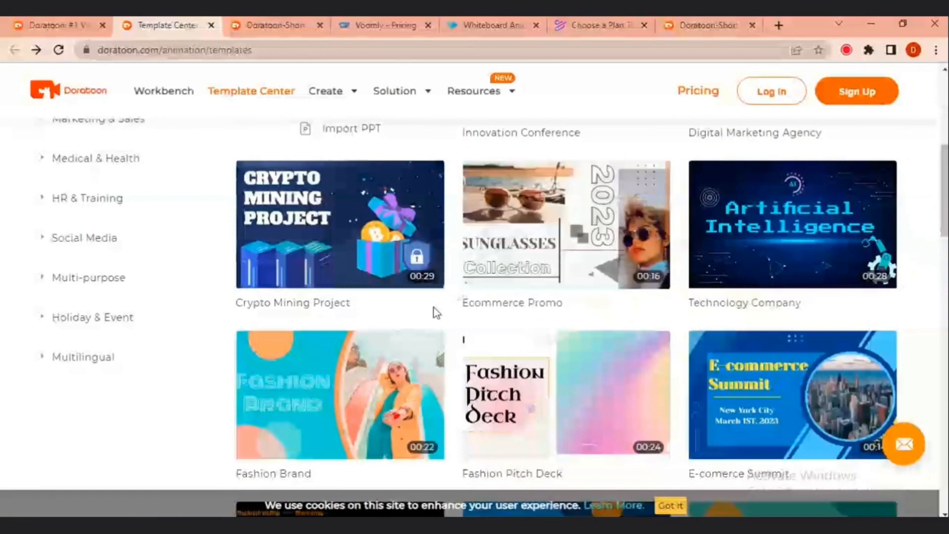
{"action": "scroll", "scroll_direction": "up", "scroll_amount": 3}
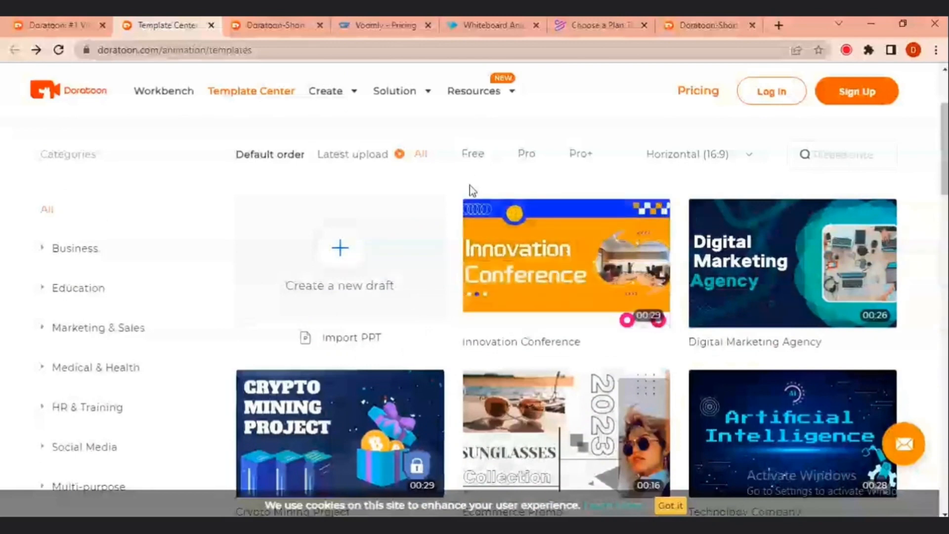
{"action": "mouse_move", "coordinate": [442, 210]}
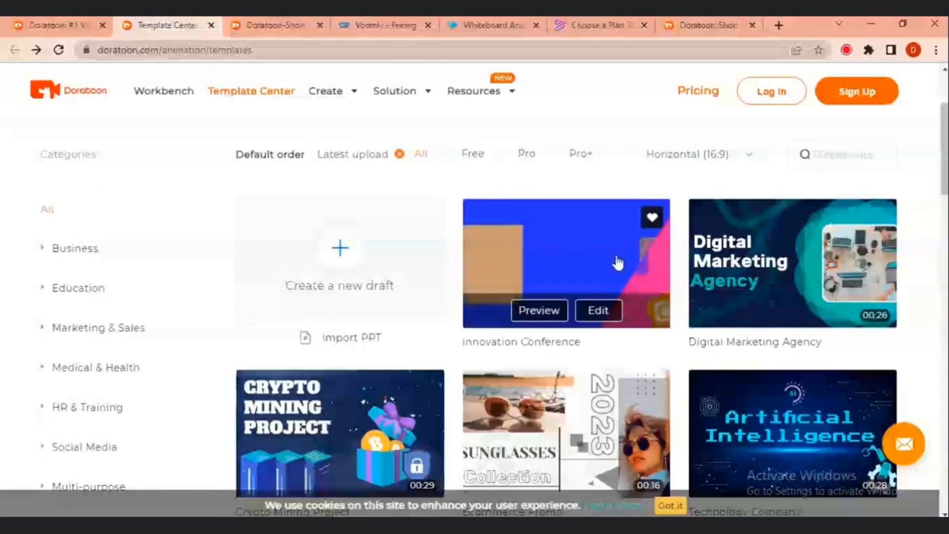
{"action": "scroll", "scroll_direction": "down", "scroll_amount": 3}
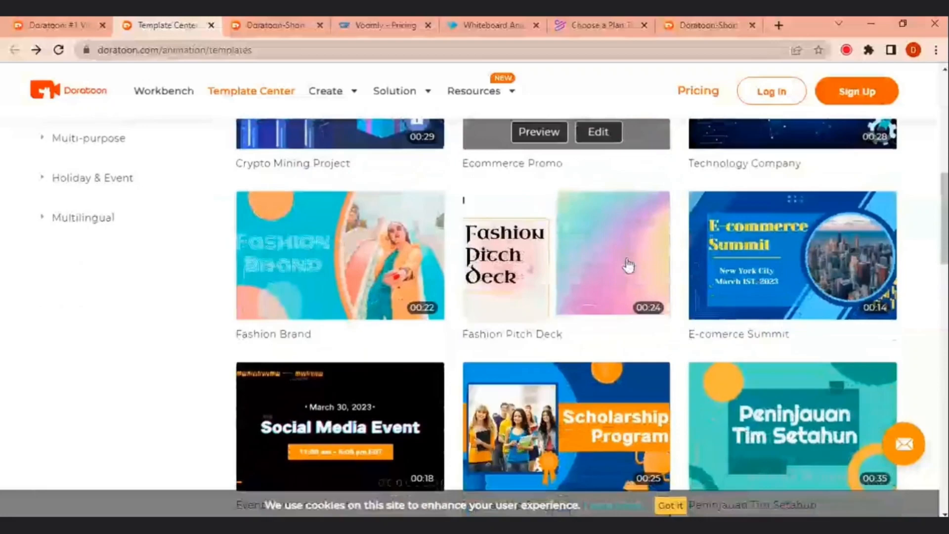
{"action": "scroll", "scroll_direction": "up", "scroll_amount": 3}
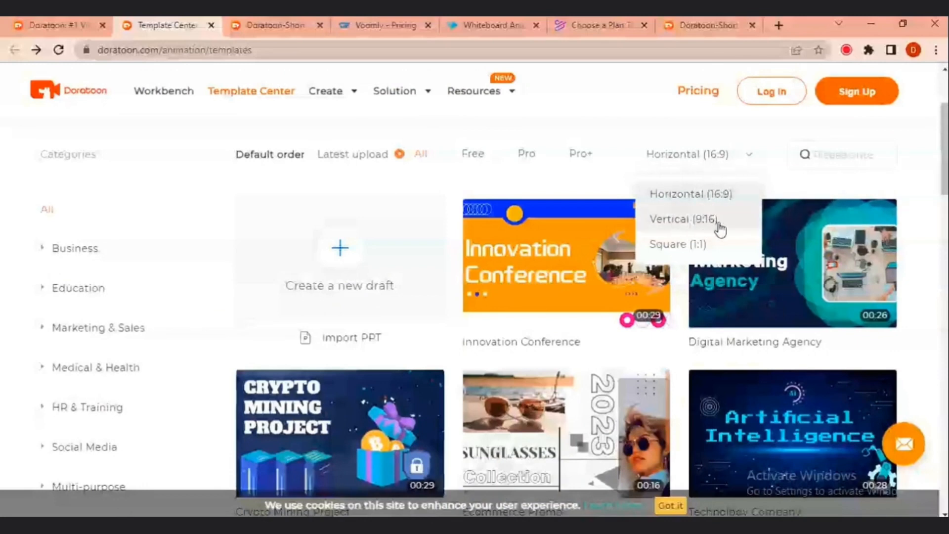
{"action": "mouse_move", "coordinate": [676, 254]}
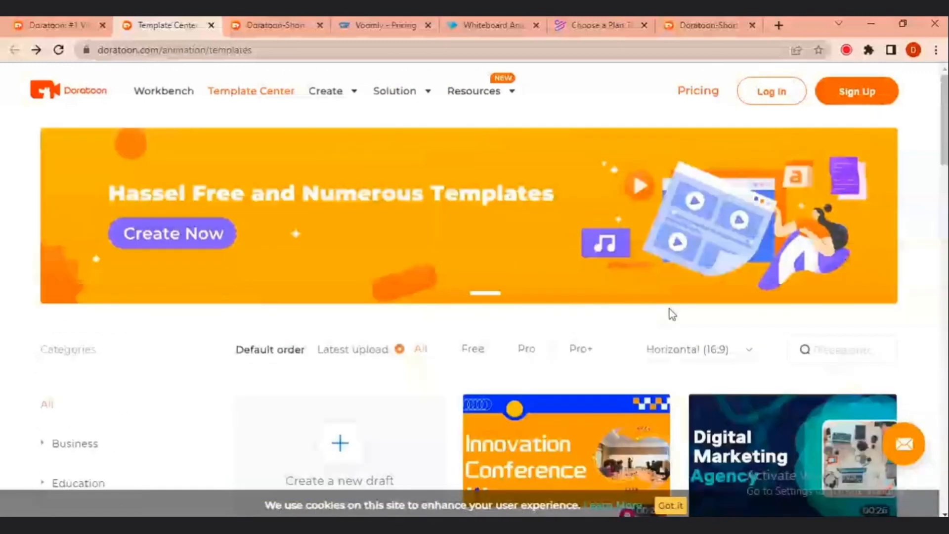
{"action": "scroll", "scroll_direction": "down", "scroll_amount": 3}
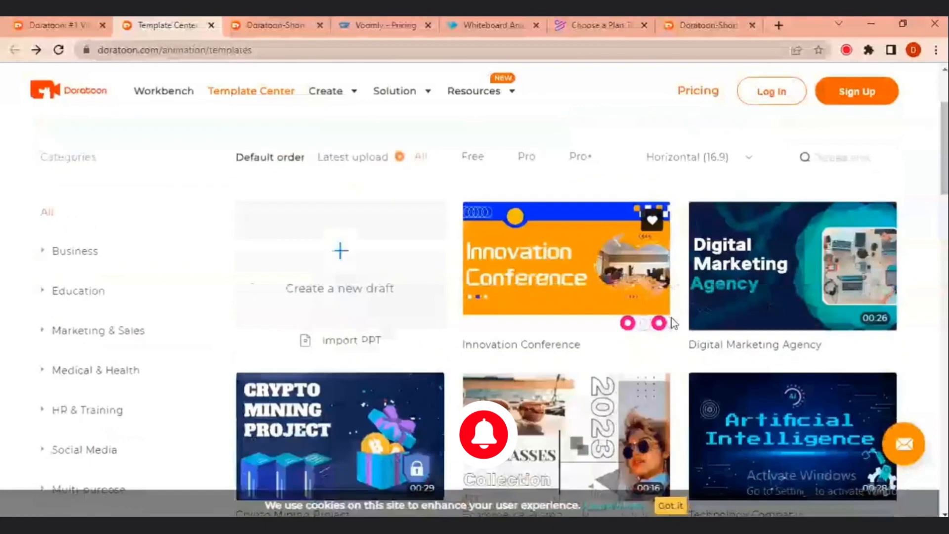
{"action": "scroll", "scroll_direction": "up", "scroll_amount": 3}
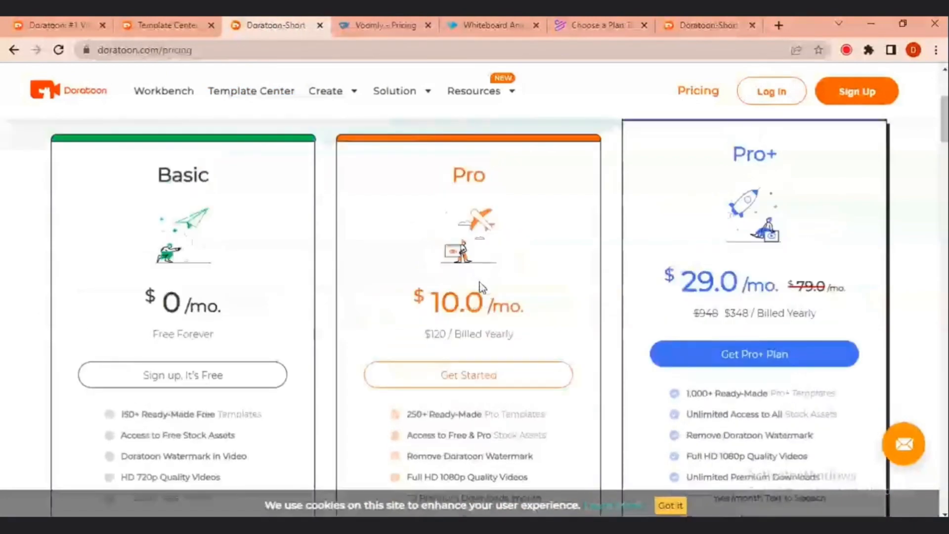
{"action": "mouse_move", "coordinate": [501, 290]}
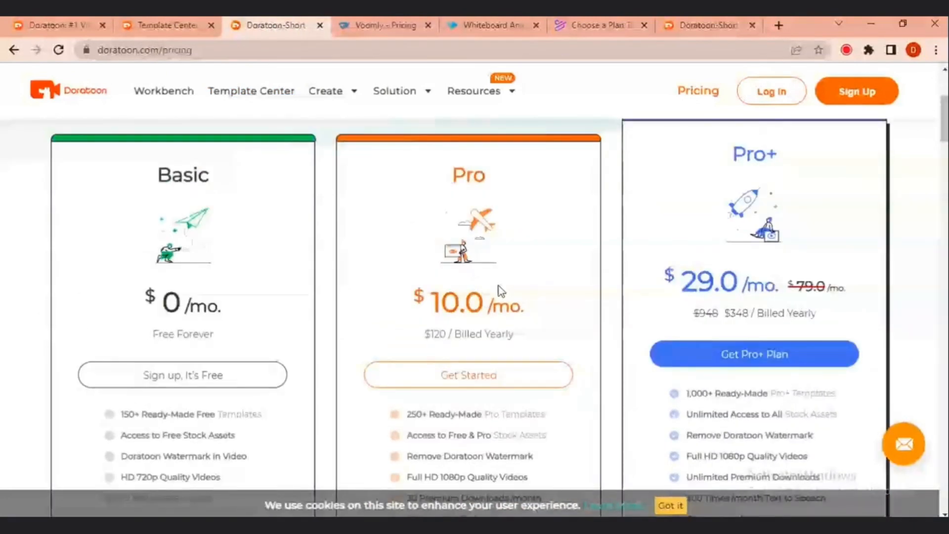
{"action": "scroll", "scroll_direction": "down", "scroll_amount": 3}
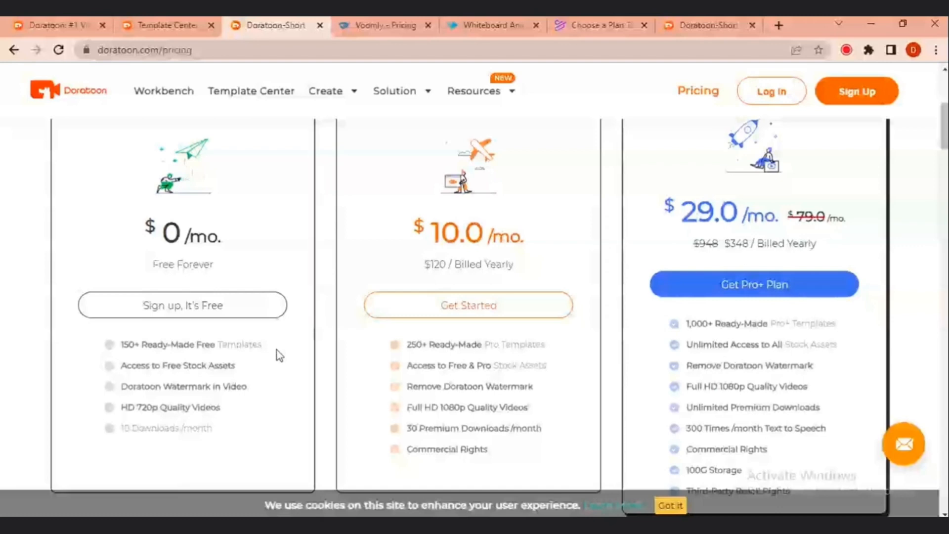
{"action": "mouse_move", "coordinate": [285, 338]}
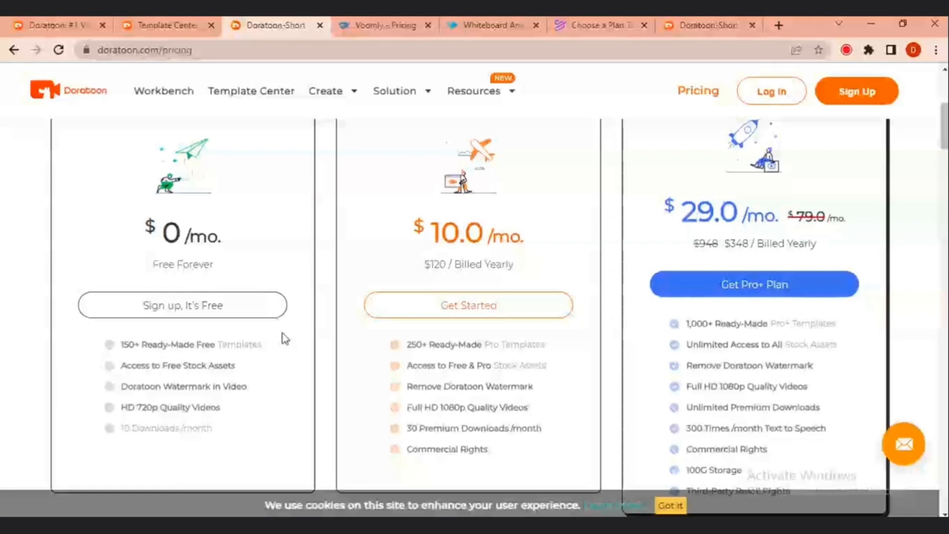
{"action": "scroll", "scroll_direction": "up", "scroll_amount": 3}
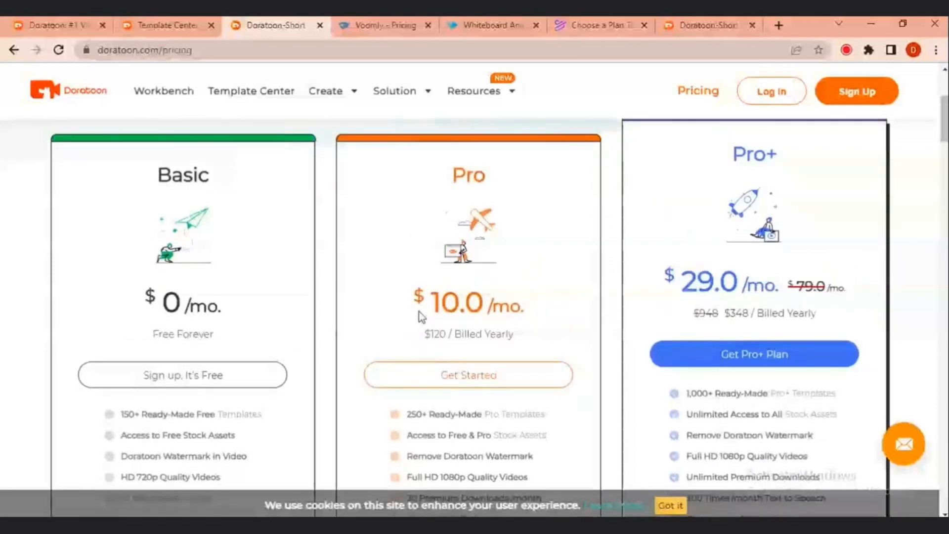
{"action": "scroll", "scroll_direction": "down", "scroll_amount": 3}
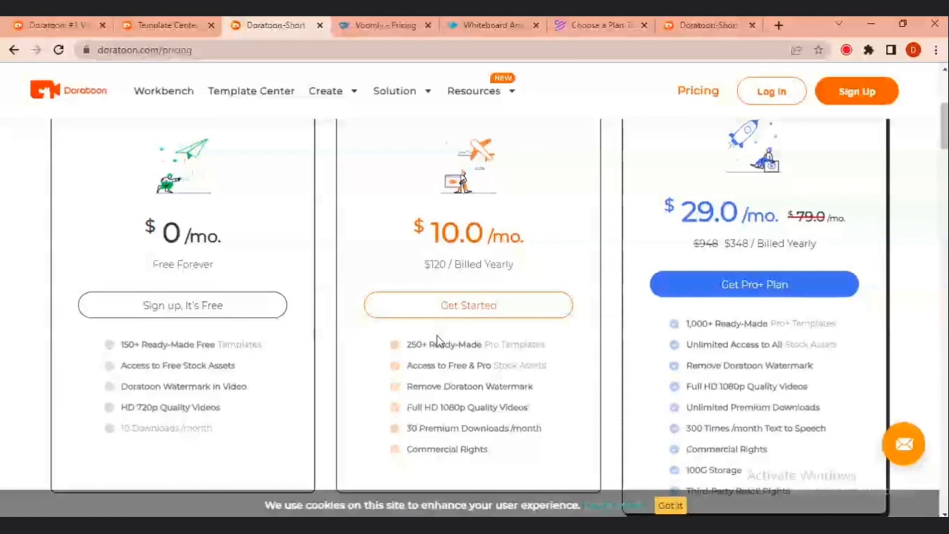
{"action": "mouse_move", "coordinate": [536, 337]}
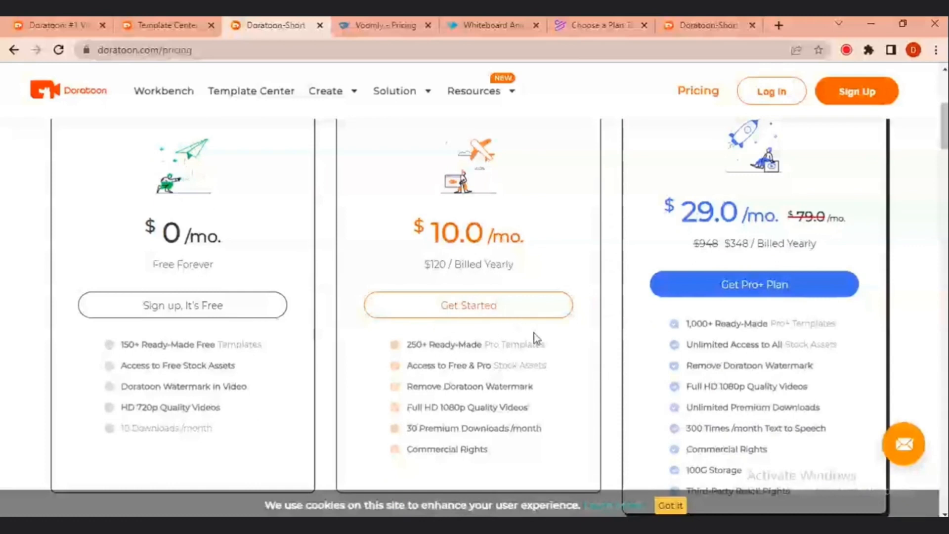
{"action": "mouse_move", "coordinate": [550, 338]}
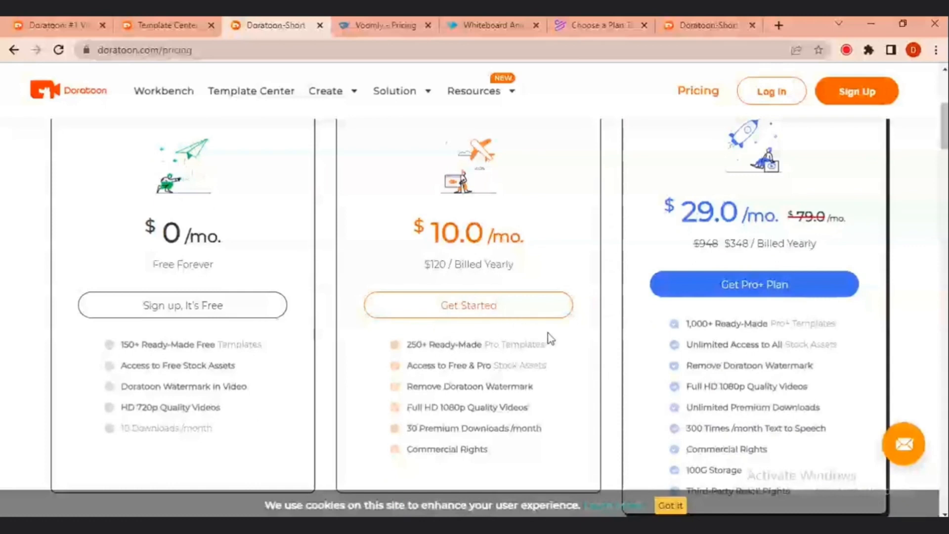
{"action": "mouse_move", "coordinate": [451, 281]}
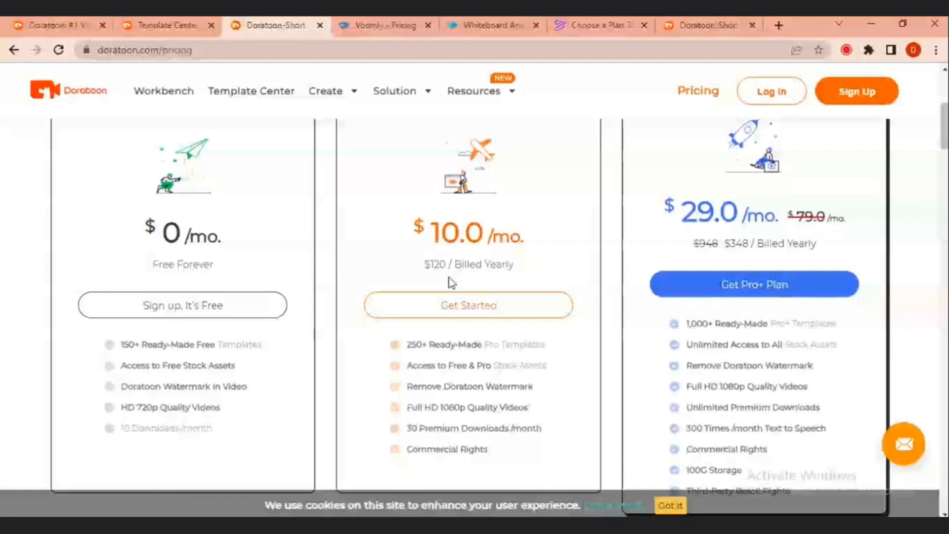
{"action": "mouse_move", "coordinate": [496, 239]}
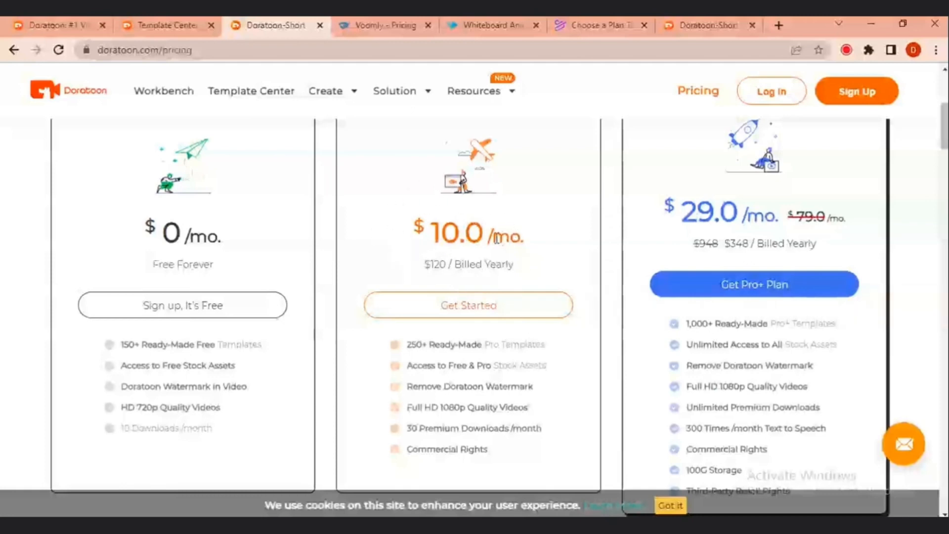
{"action": "mouse_move", "coordinate": [488, 385]}
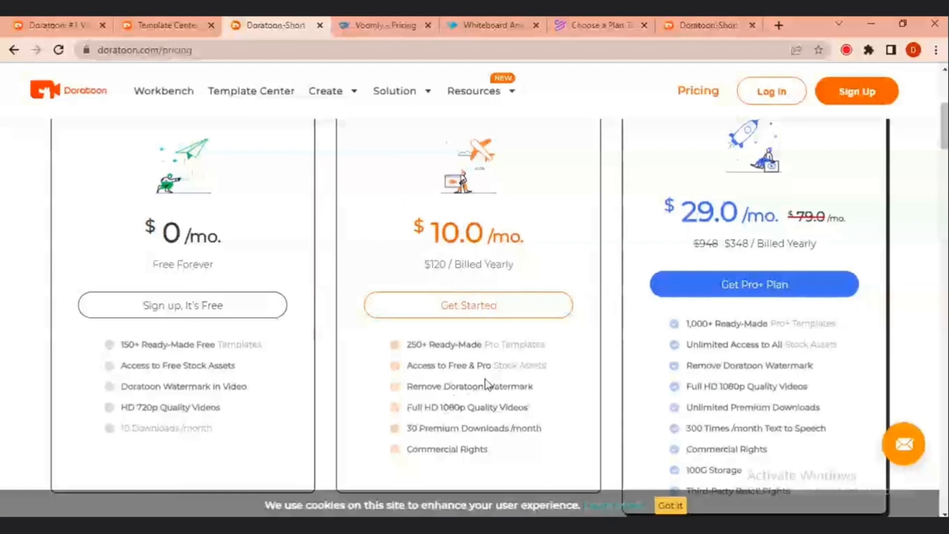
{"action": "scroll", "scroll_direction": "up", "scroll_amount": 3}
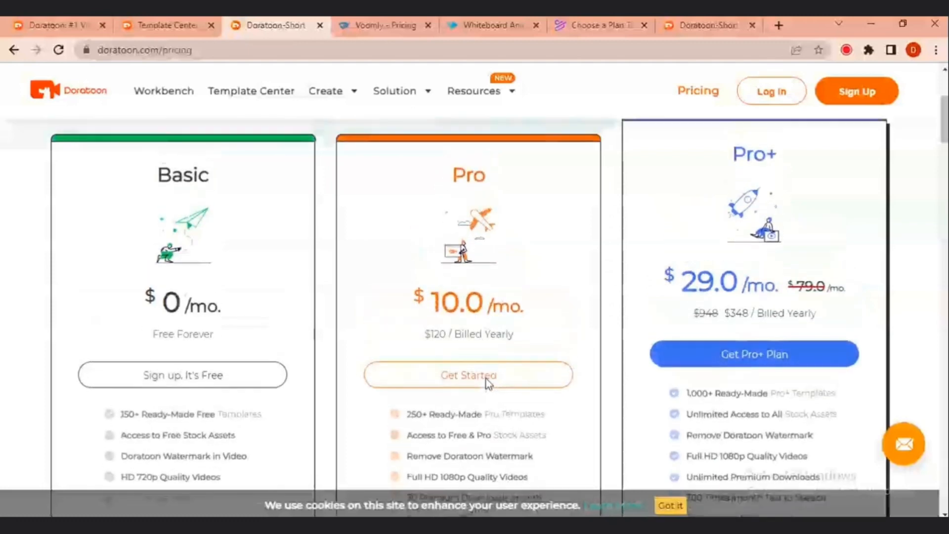
{"action": "scroll", "scroll_direction": "down", "scroll_amount": 3}
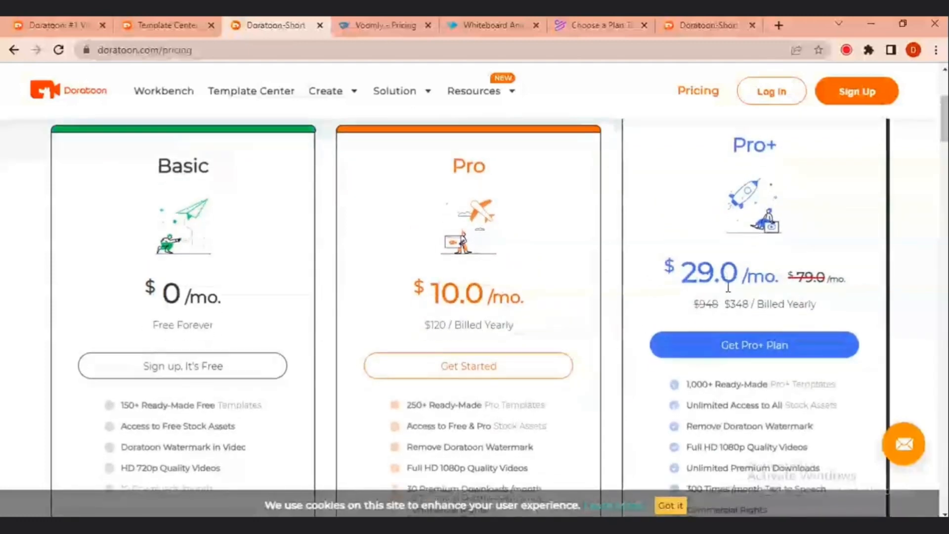
{"action": "scroll", "scroll_direction": "down", "scroll_amount": 3}
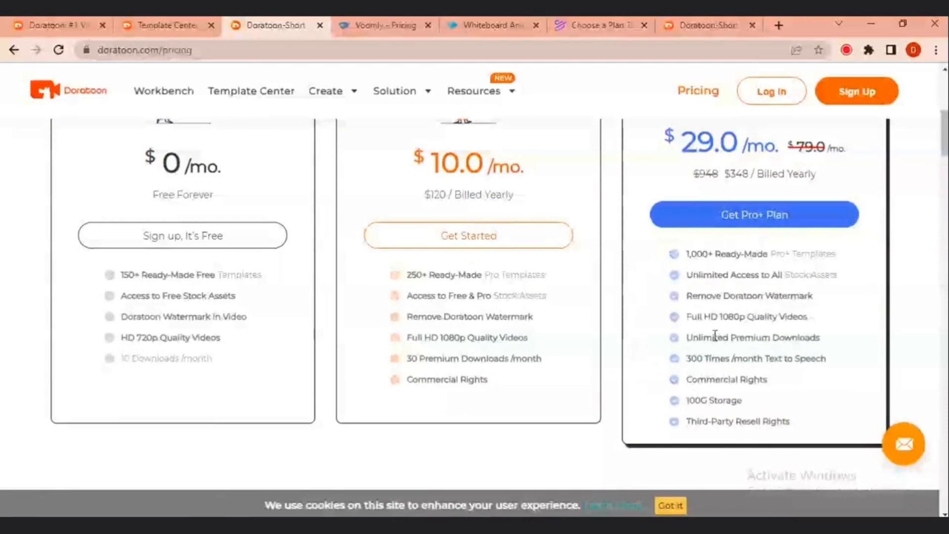
{"action": "scroll", "scroll_direction": "up", "scroll_amount": 3}
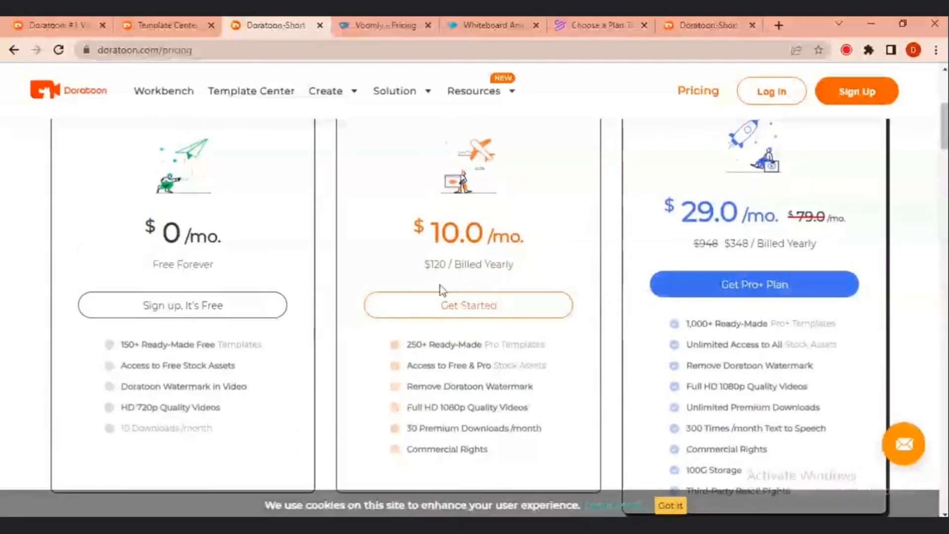
{"action": "scroll", "scroll_direction": "up", "scroll_amount": 3}
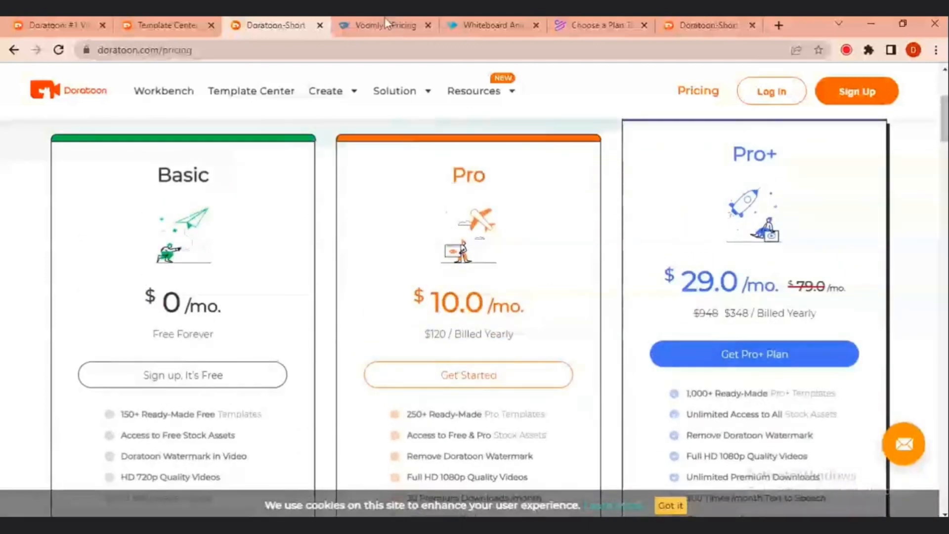
{"action": "left_click", "coordinate": [385, 26]}
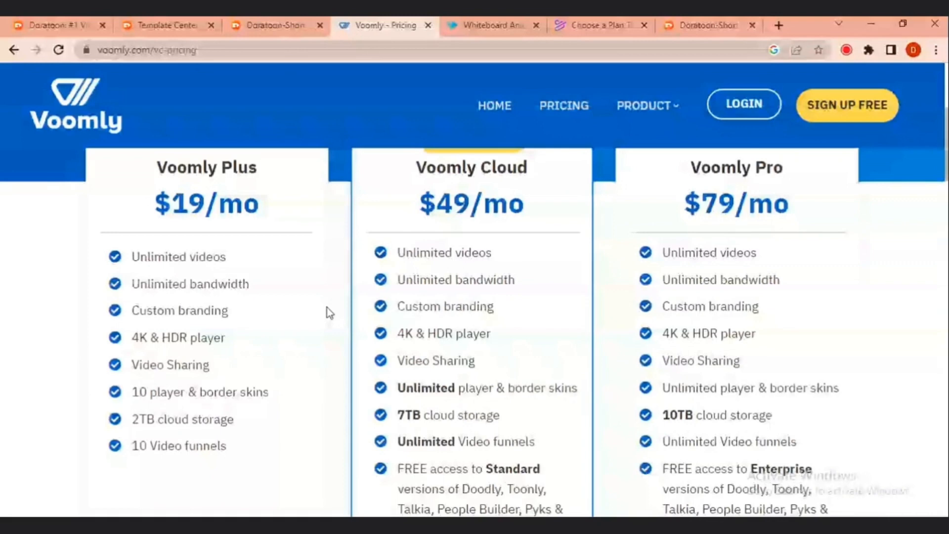
{"action": "mouse_move", "coordinate": [321, 237]}
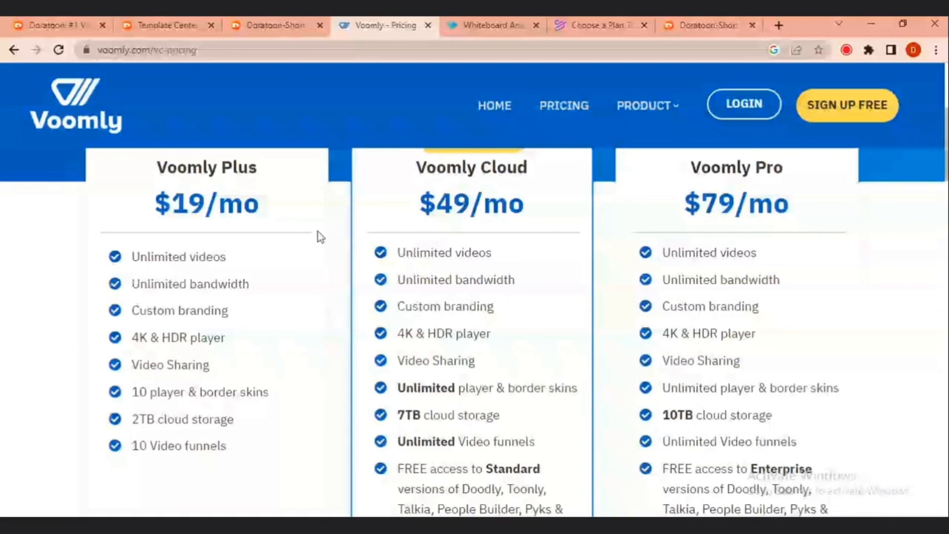
{"action": "mouse_move", "coordinate": [422, 99]}
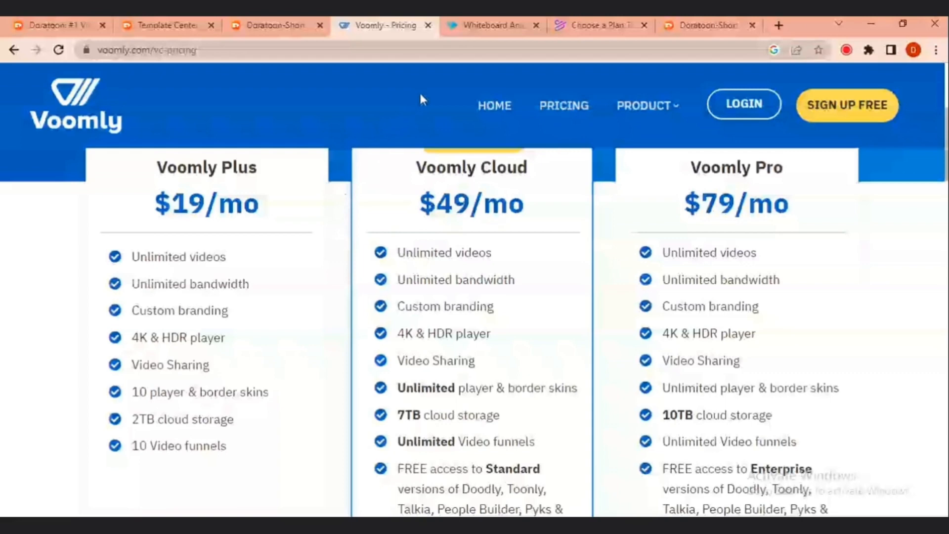
- Show VideoScribe's monthly, annual and team pricing plans
{"action": "left_click", "coordinate": [490, 25]}
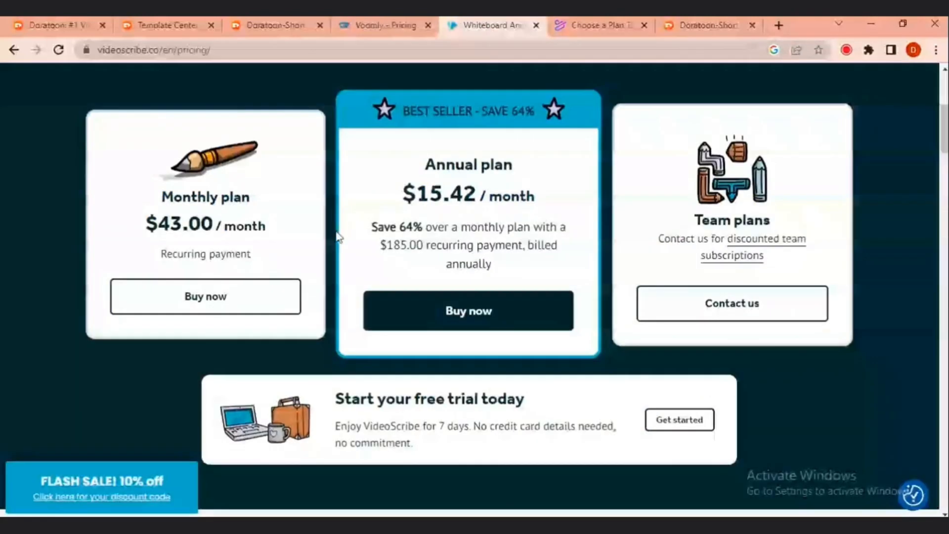
{"action": "mouse_move", "coordinate": [243, 230]}
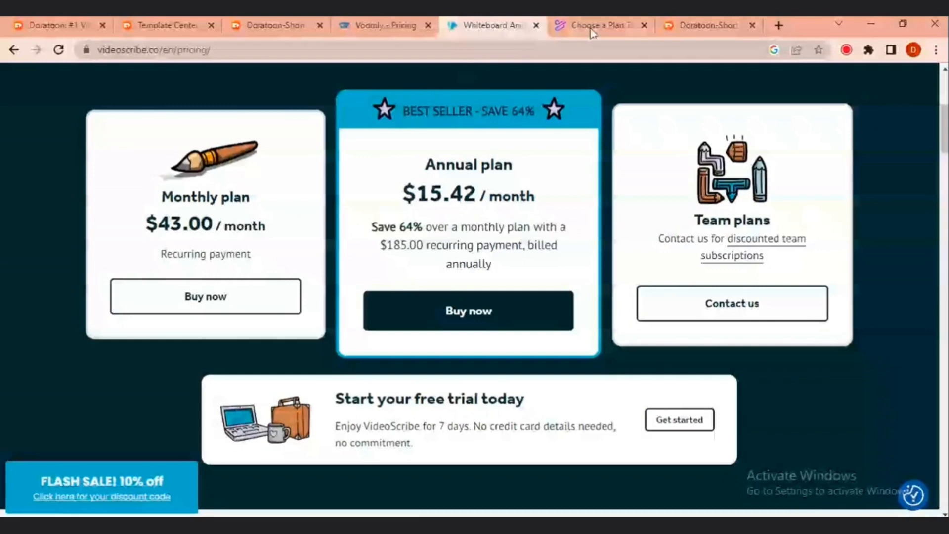
- Show Powtoon's pricing page and scroll to the Lite, Professional and Business plan cards
{"action": "left_click", "coordinate": [596, 25]}
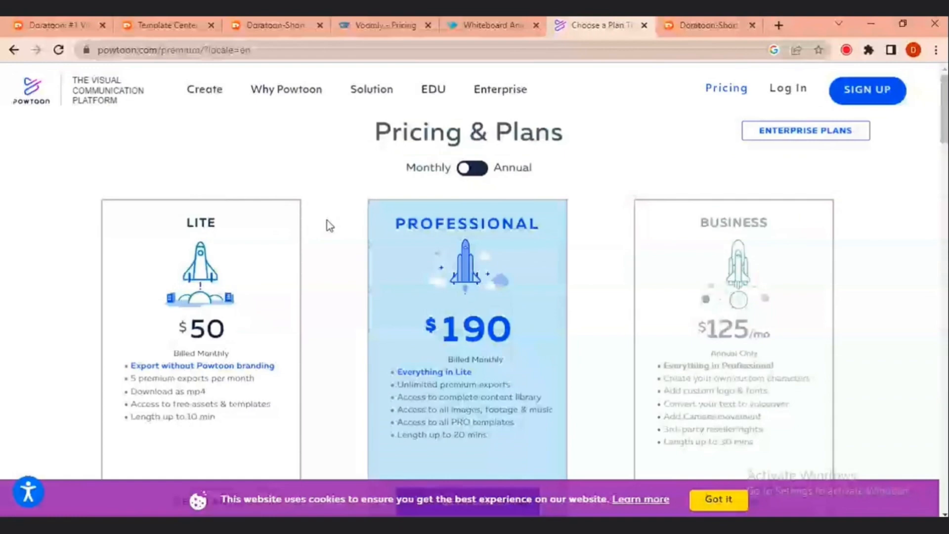
{"action": "scroll", "scroll_direction": "down", "scroll_amount": 3}
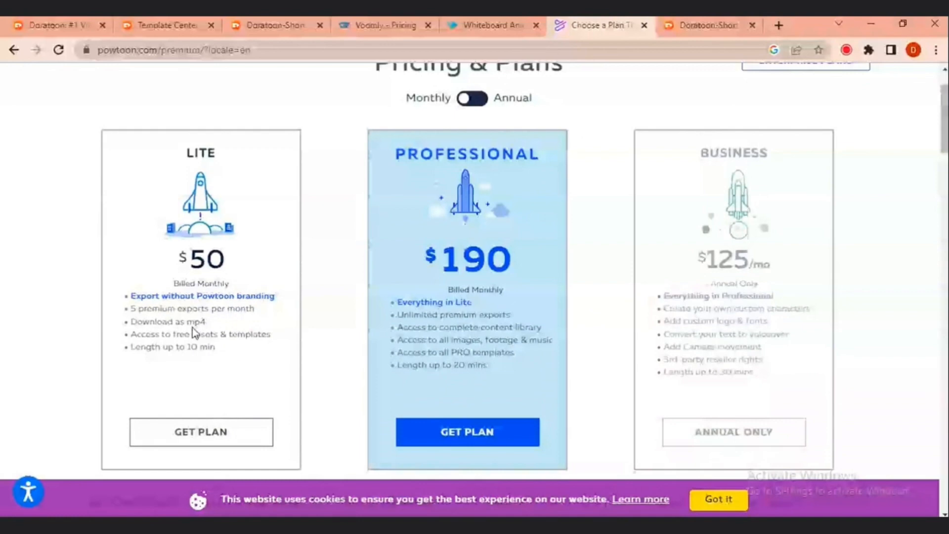
{"action": "mouse_move", "coordinate": [346, 292]}
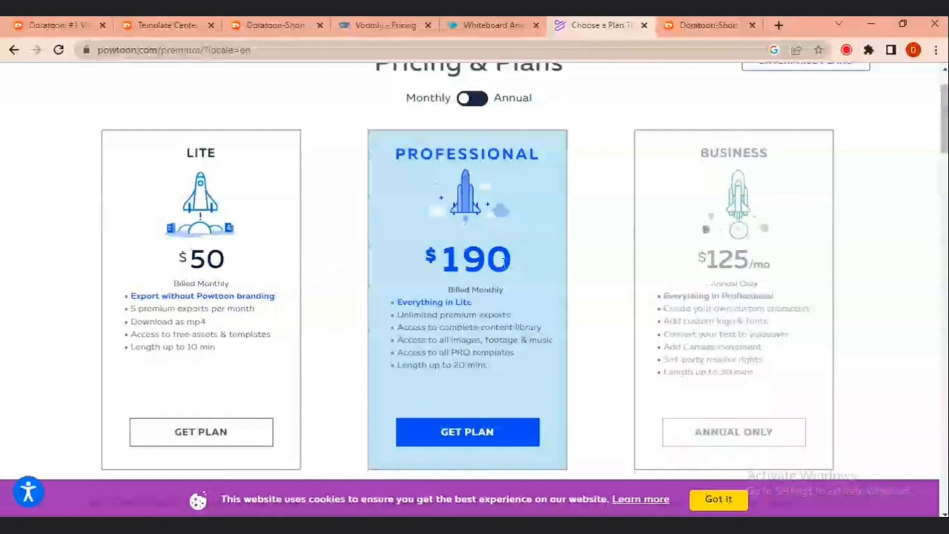
{"action": "mouse_move", "coordinate": [357, 275]}
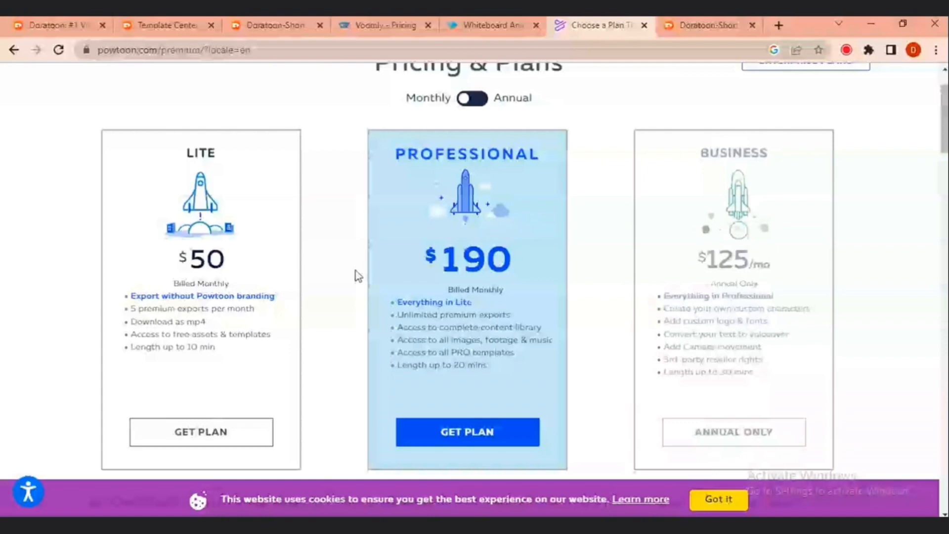
{"action": "mouse_move", "coordinate": [241, 124]}
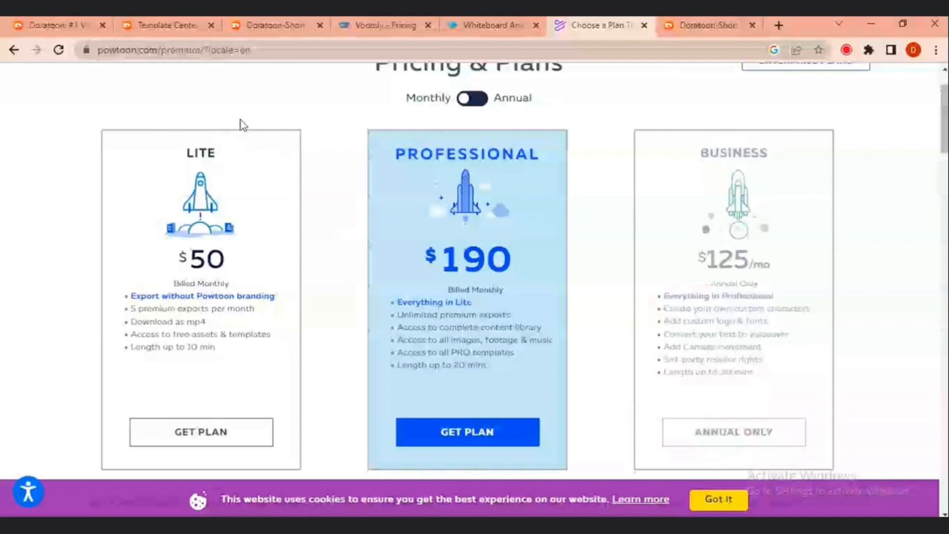
{"action": "mouse_move", "coordinate": [276, 25]}
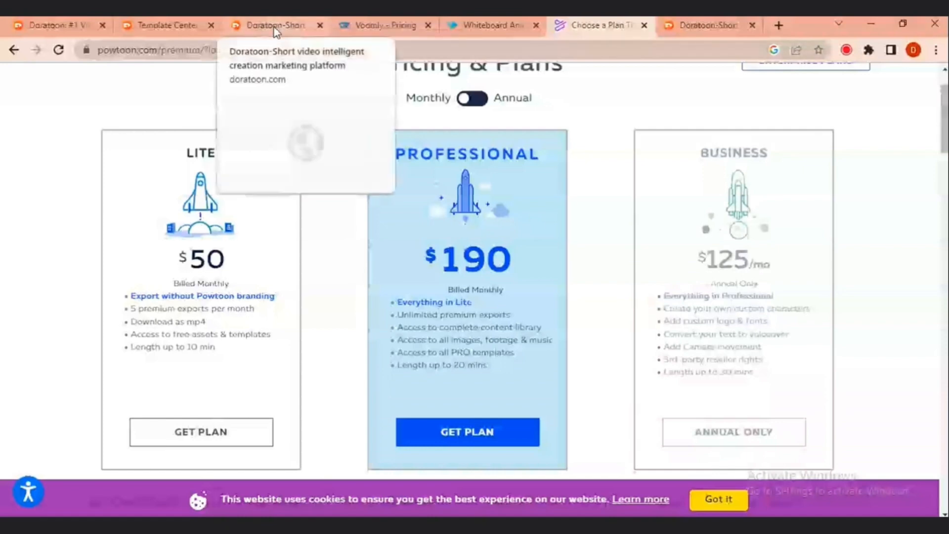
- Return to Doratoon's Basic, Pro and Pro+ pricing plans
{"action": "left_click", "coordinate": [270, 25]}
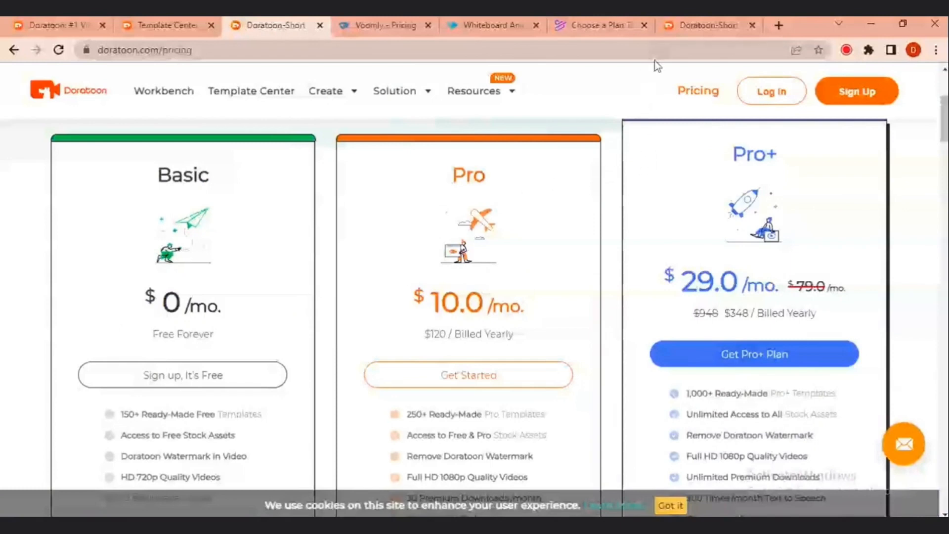
- Go to Doratoon's Sign Up page and register with a Google account
{"action": "left_click", "coordinate": [856, 90]}
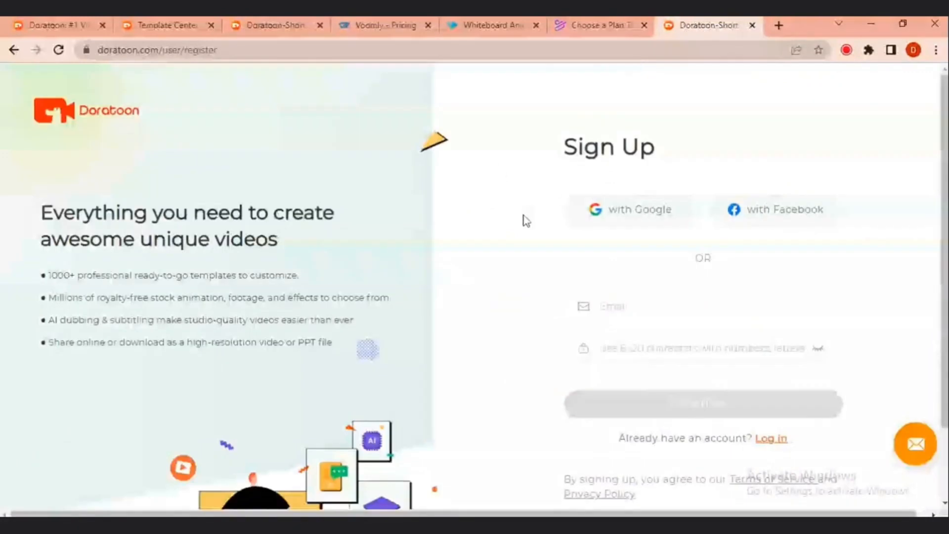
{"action": "mouse_move", "coordinate": [684, 172]}
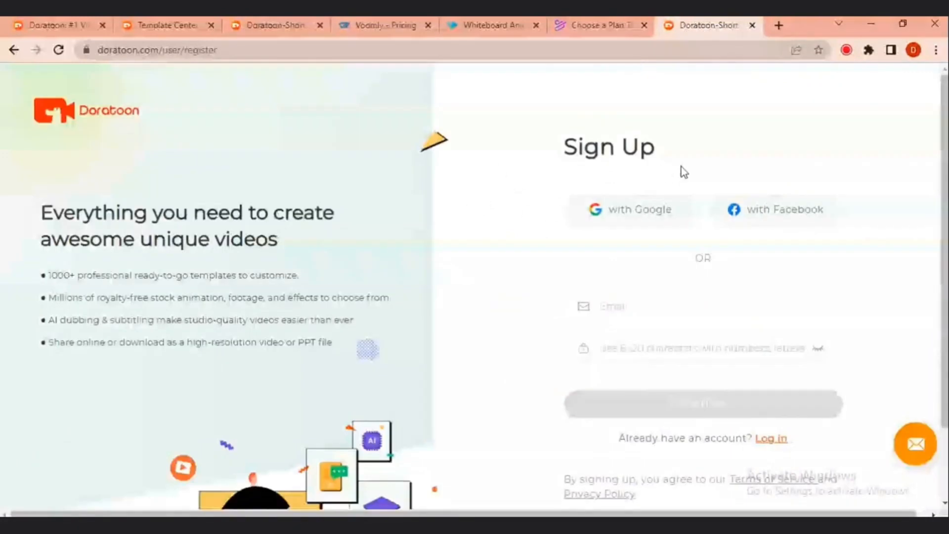
{"action": "mouse_move", "coordinate": [563, 166]}
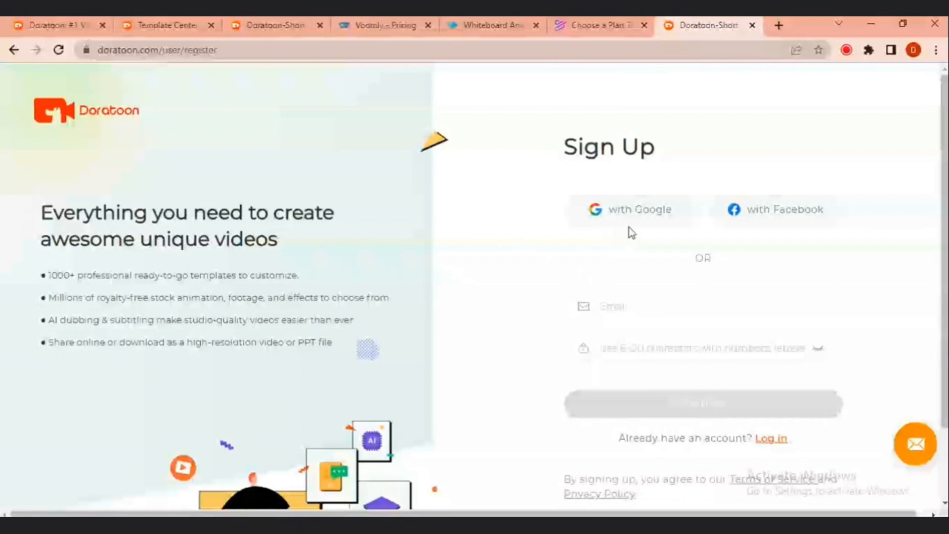
{"action": "left_click", "coordinate": [629, 209]}
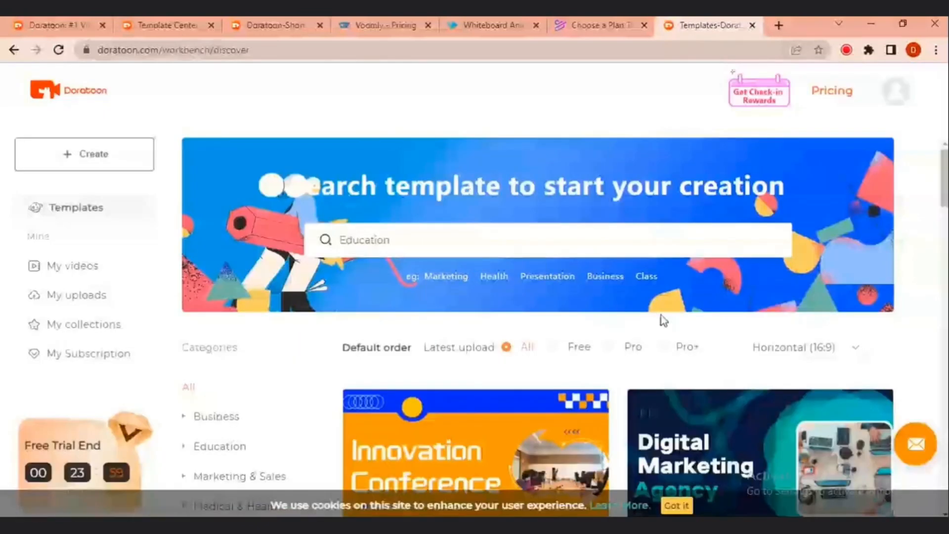
{"action": "mouse_move", "coordinate": [685, 325]}
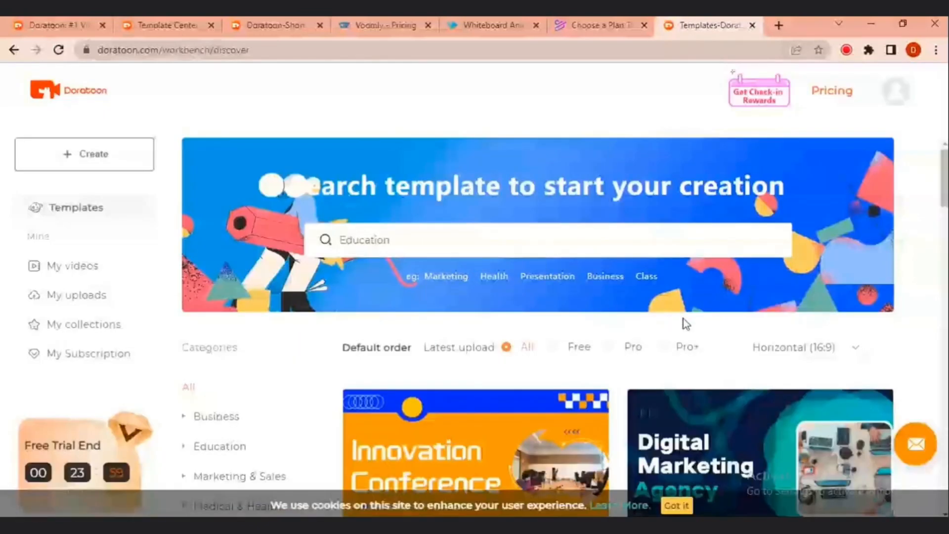
- Create a new Horizontal 16:9 project, Unnamed-01, from the workbench
{"action": "scroll", "scroll_direction": "down", "scroll_amount": 3}
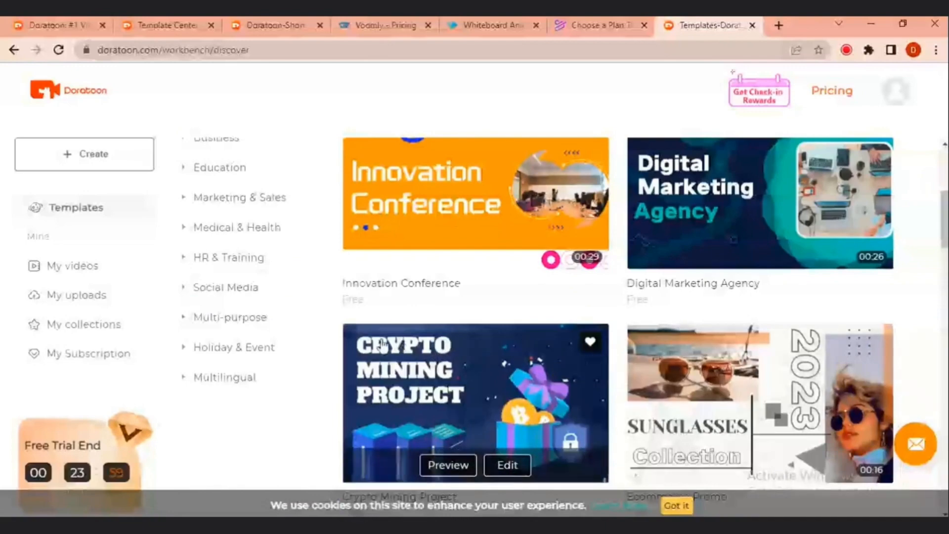
{"action": "scroll", "scroll_direction": "up", "scroll_amount": 3}
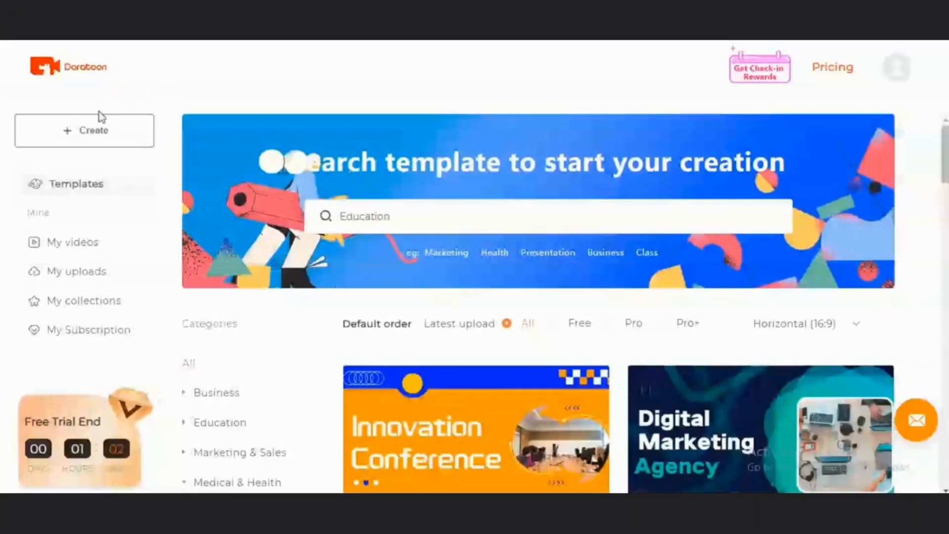
{"action": "left_click", "coordinate": [84, 130]}
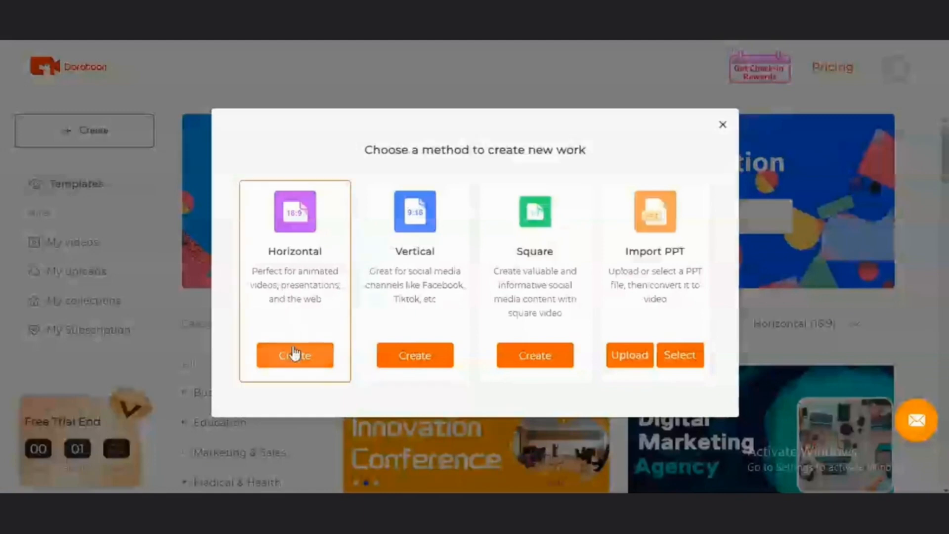
{"action": "left_click", "coordinate": [295, 355]}
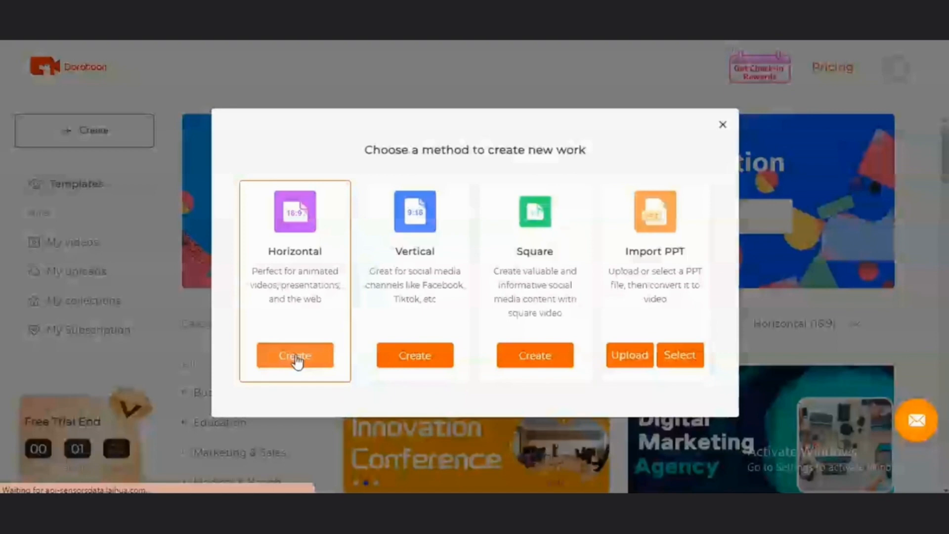
{"action": "left_click", "coordinate": [294, 356]}
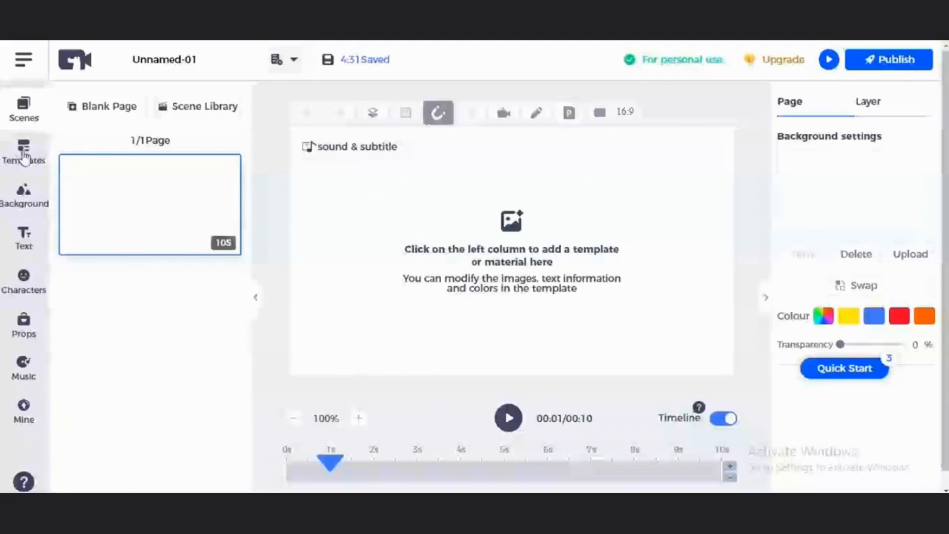
{"action": "mouse_move", "coordinate": [24, 281]}
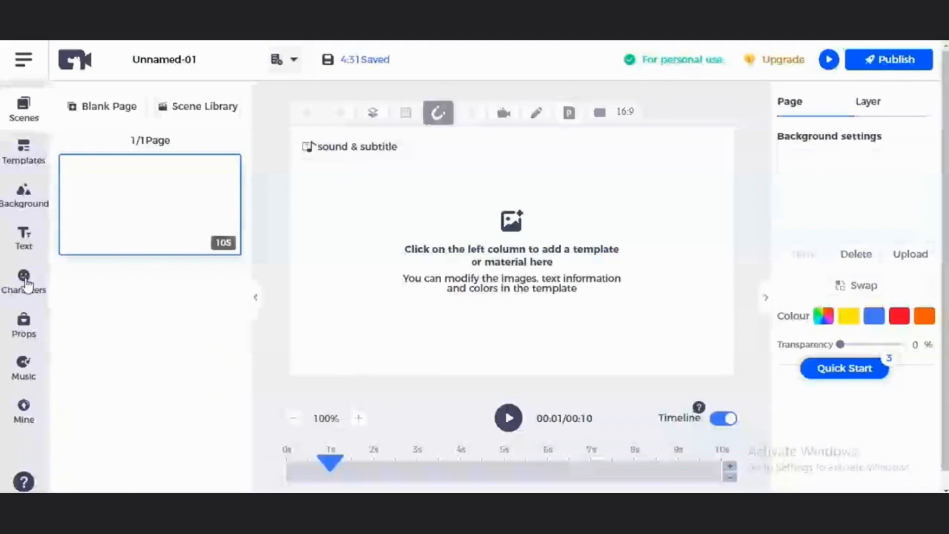
{"action": "mouse_move", "coordinate": [23, 327]}
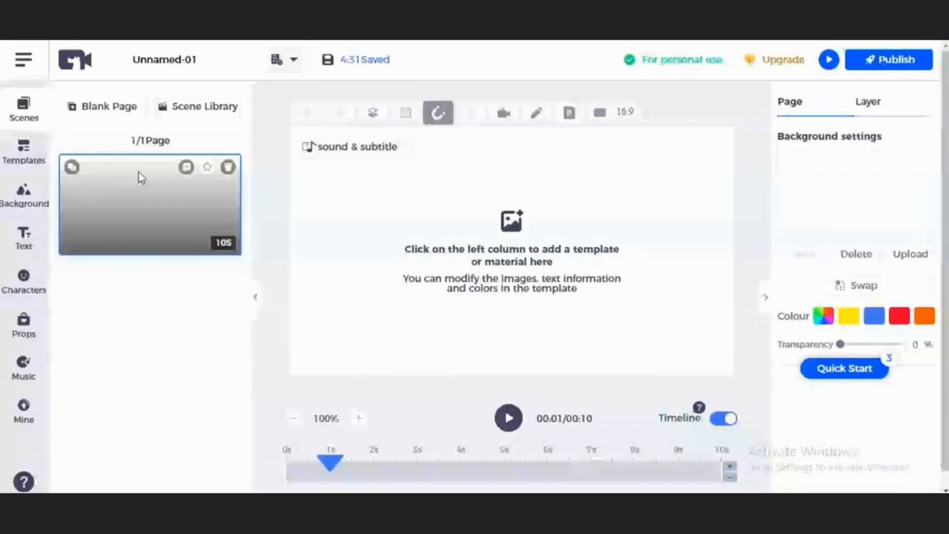
{"action": "mouse_move", "coordinate": [184, 221]}
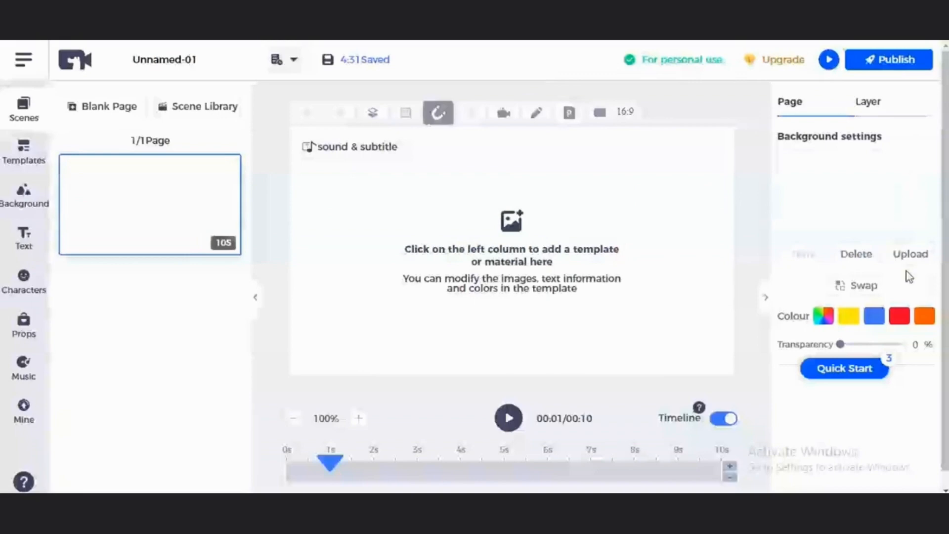
{"action": "mouse_move", "coordinate": [888, 278]}
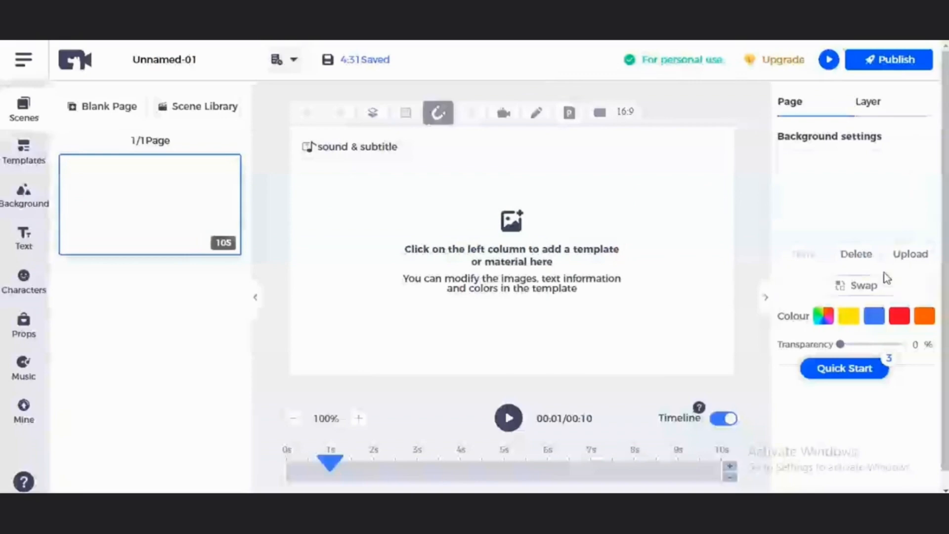
{"action": "mouse_move", "coordinate": [23, 151]}
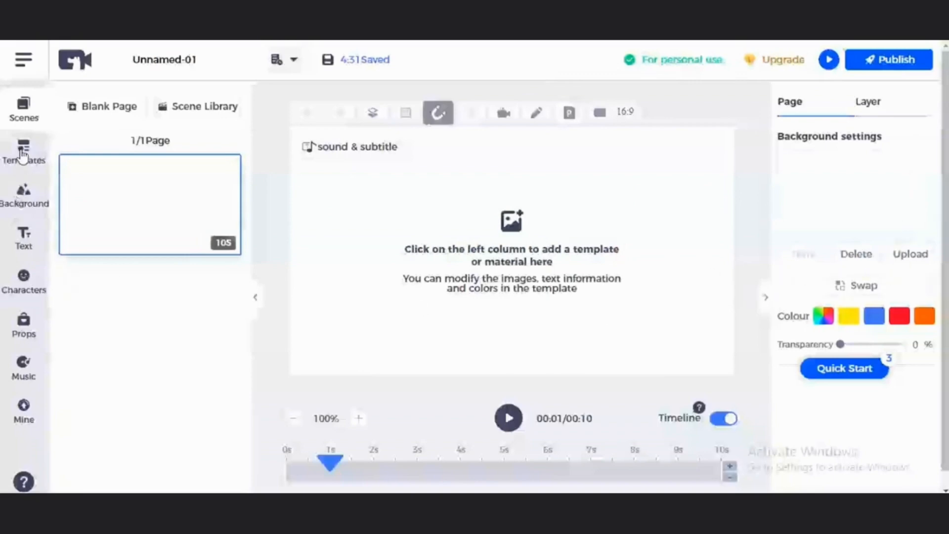
- Show the Templates library in the Unnamed-01 editor sidebar
{"action": "left_click", "coordinate": [23, 152]}
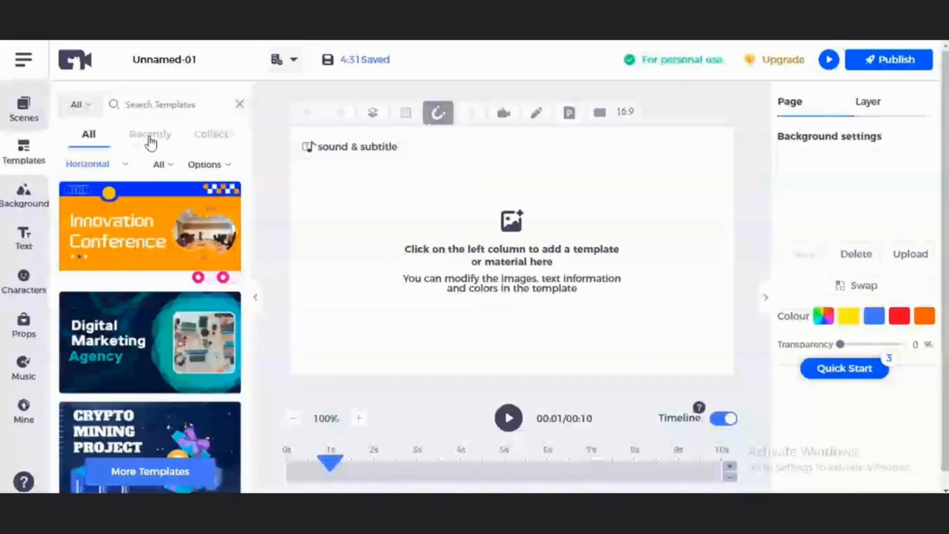
- Filter the templates by the Medical & Health category
{"action": "scroll", "scroll_direction": "down", "scroll_amount": 3}
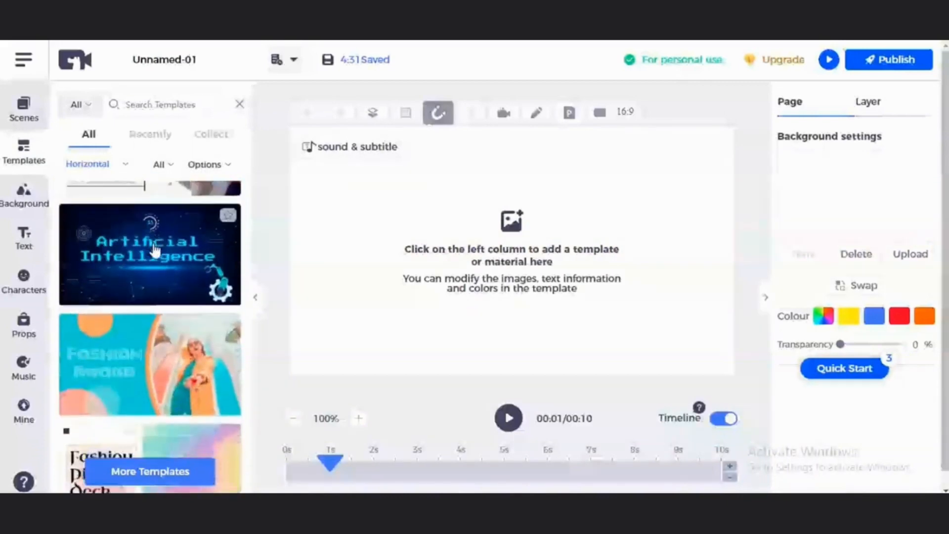
{"action": "scroll", "scroll_direction": "down", "scroll_amount": 3}
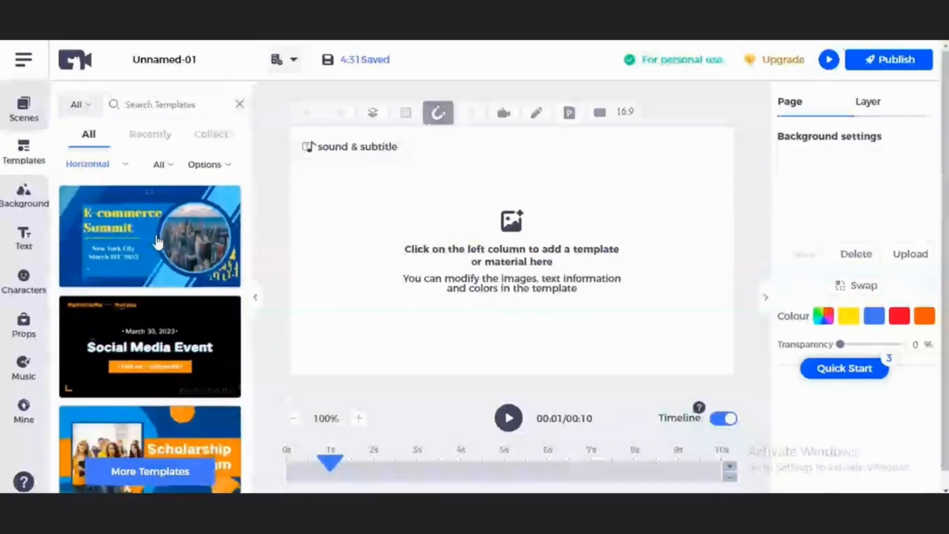
{"action": "left_click", "coordinate": [159, 164]}
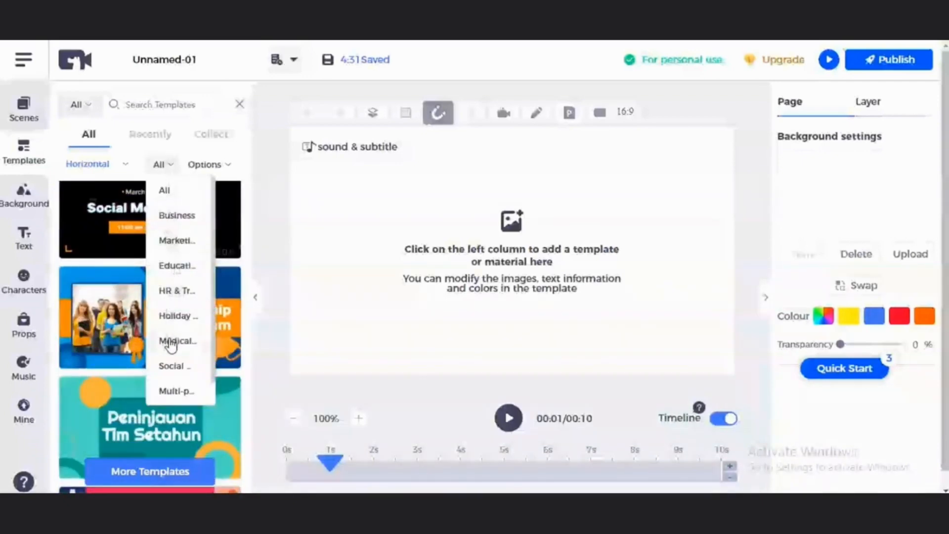
{"action": "left_click", "coordinate": [177, 340]}
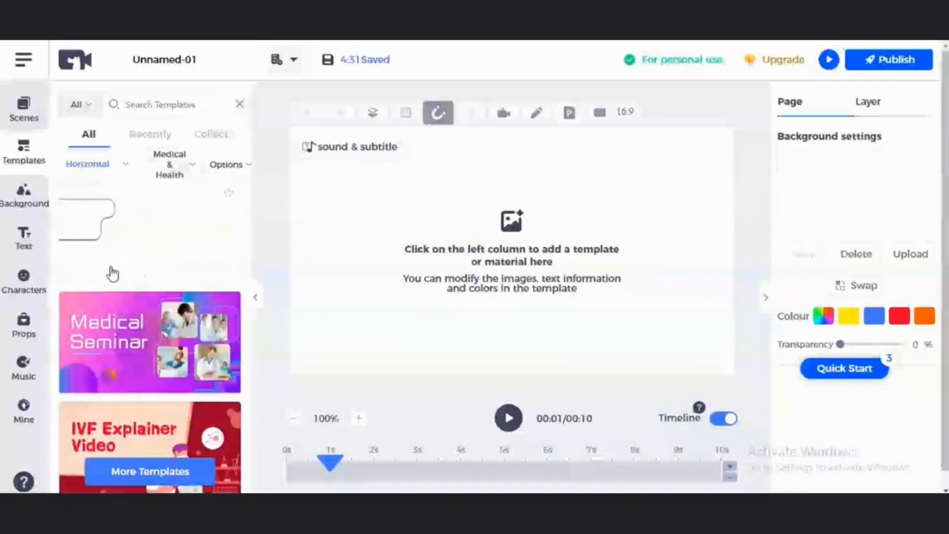
{"action": "scroll", "scroll_direction": "down", "scroll_amount": 3}
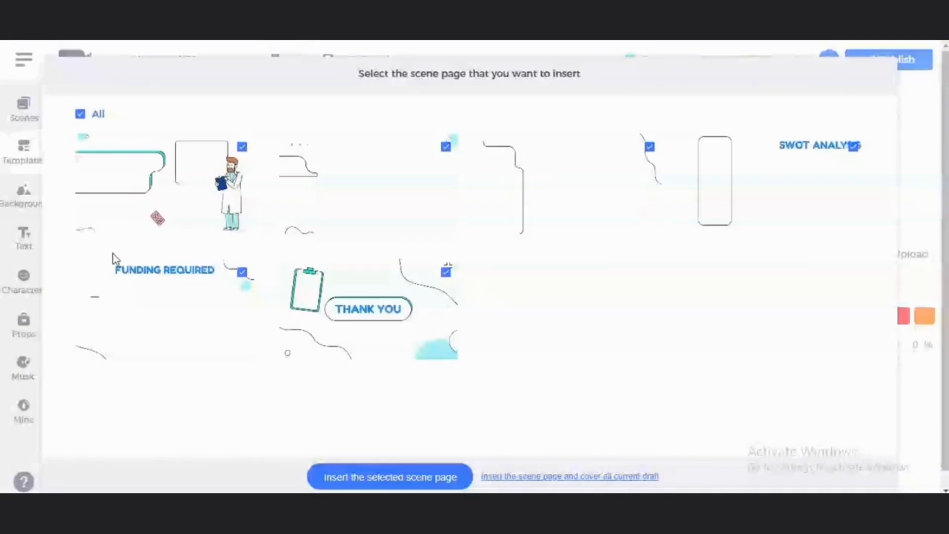
{"action": "mouse_move", "coordinate": [194, 261]}
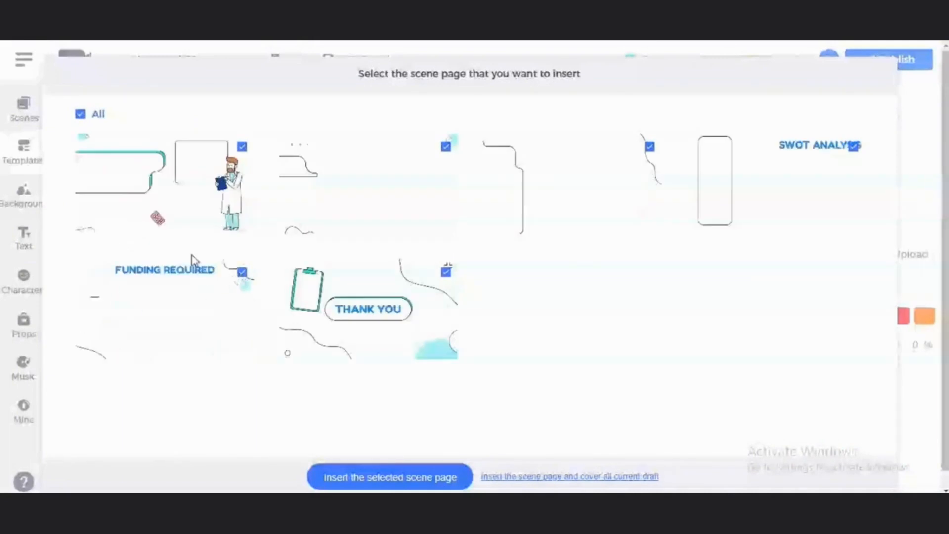
- Insert all scene pages of the Healthcare Business Proposal template
{"action": "left_click", "coordinate": [80, 113]}
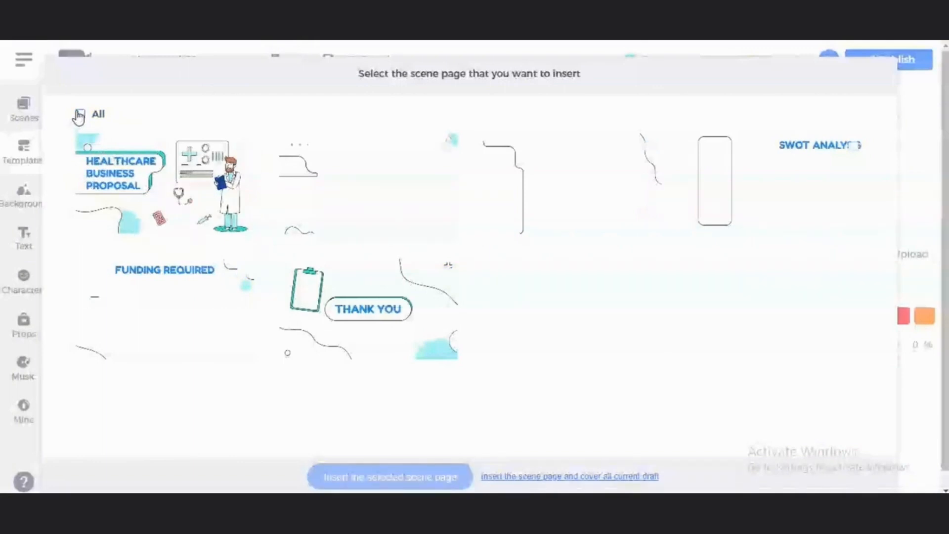
{"action": "left_click", "coordinate": [80, 113]}
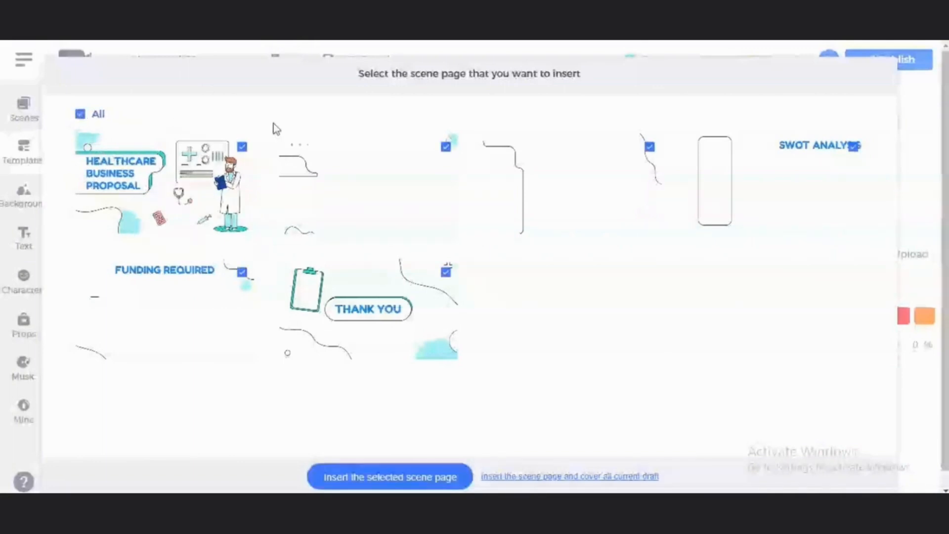
{"action": "mouse_move", "coordinate": [519, 447]}
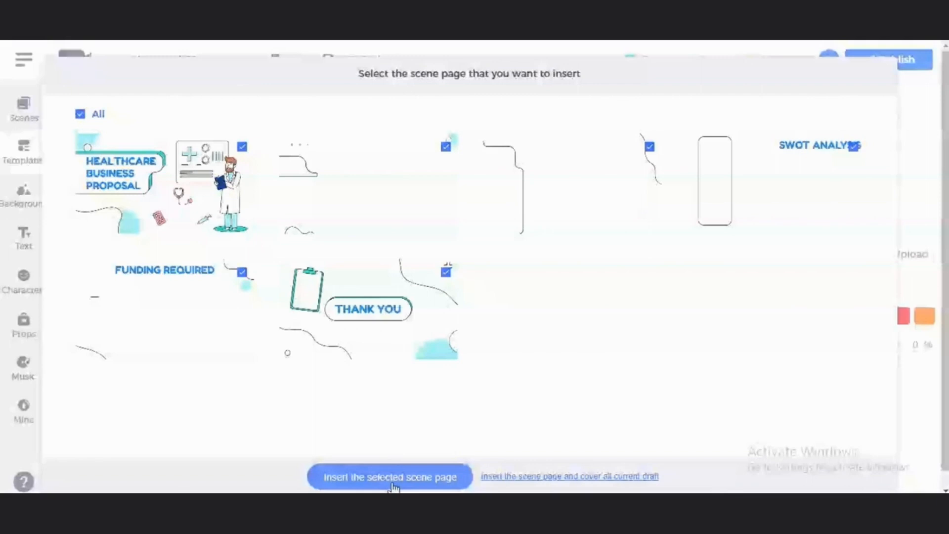
{"action": "left_click", "coordinate": [389, 477]}
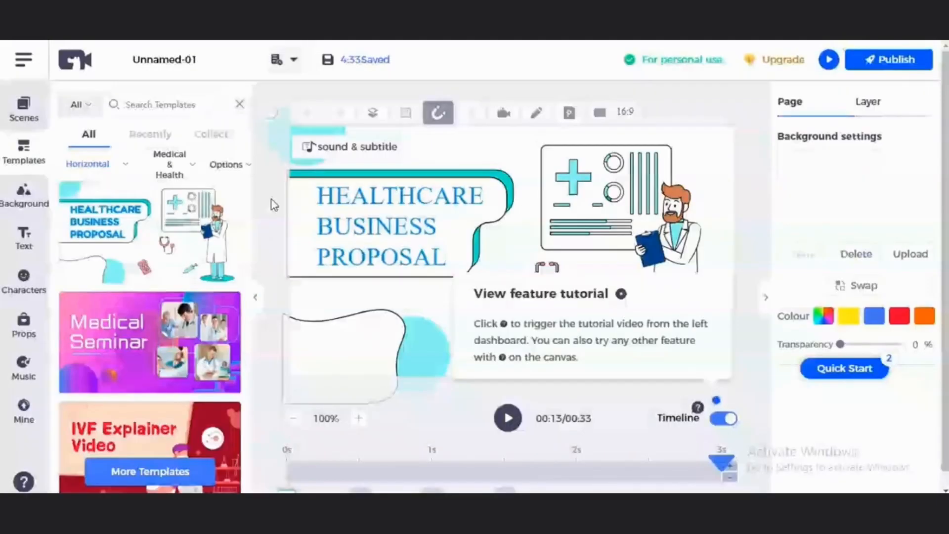
- Delete the blank 1/7 page from the Scenes panel, leaving six healthcare pages
{"action": "left_click", "coordinate": [400, 227]}
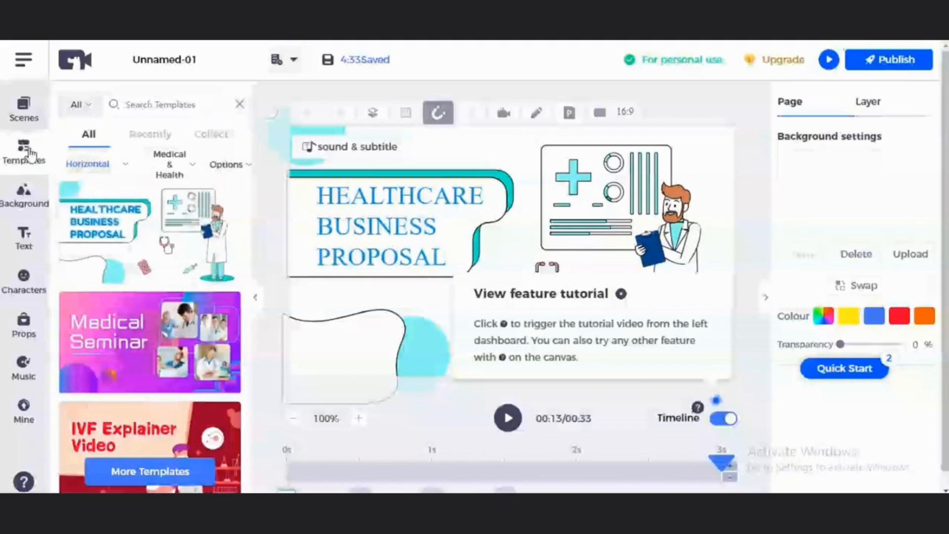
{"action": "left_click", "coordinate": [24, 109]}
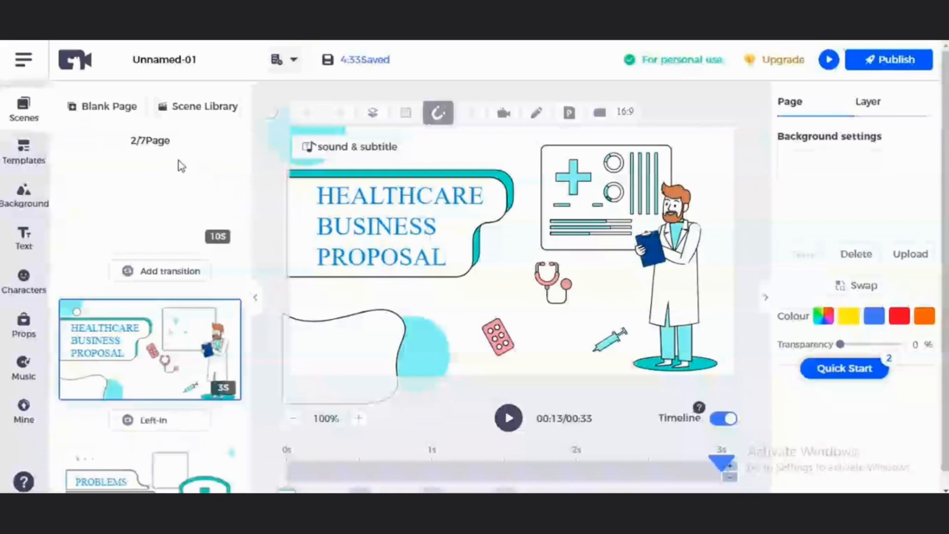
{"action": "mouse_move", "coordinate": [200, 164]}
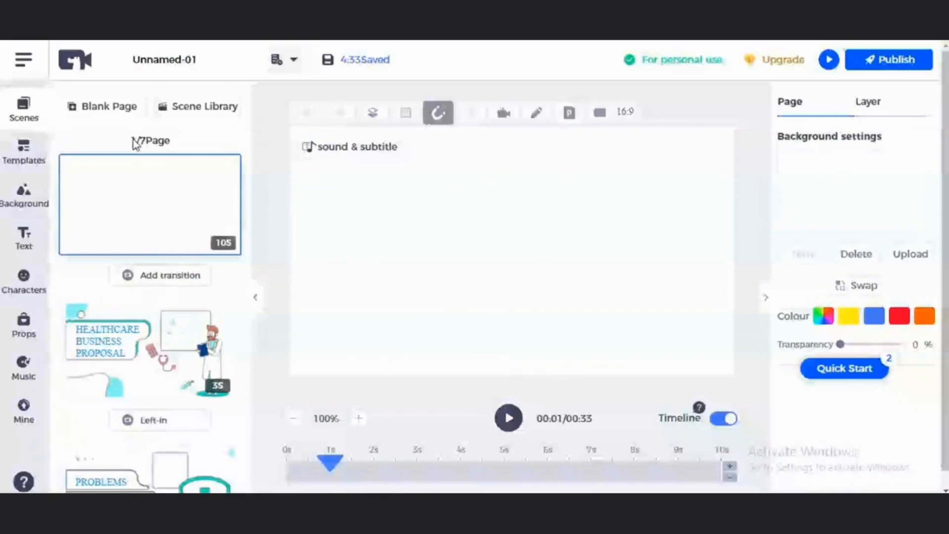
{"action": "mouse_move", "coordinate": [152, 152]}
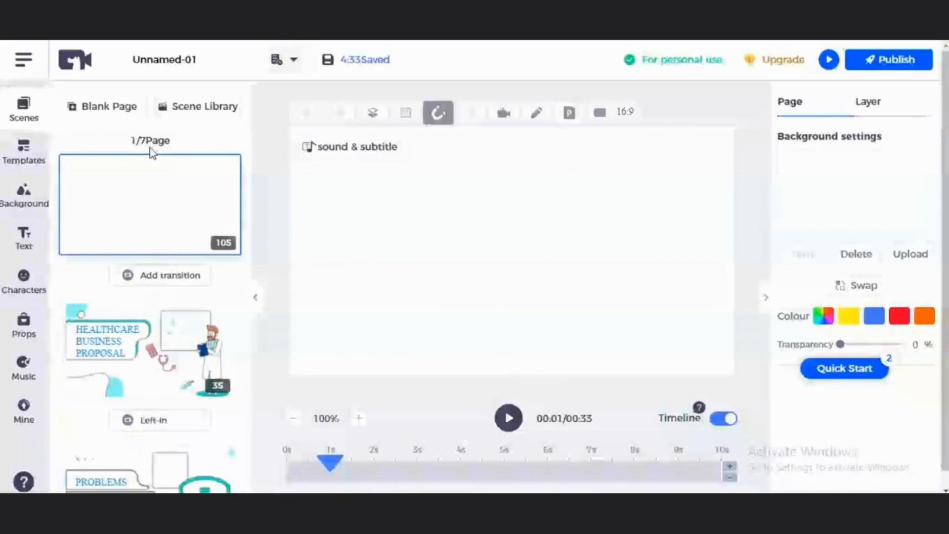
{"action": "mouse_move", "coordinate": [136, 197]}
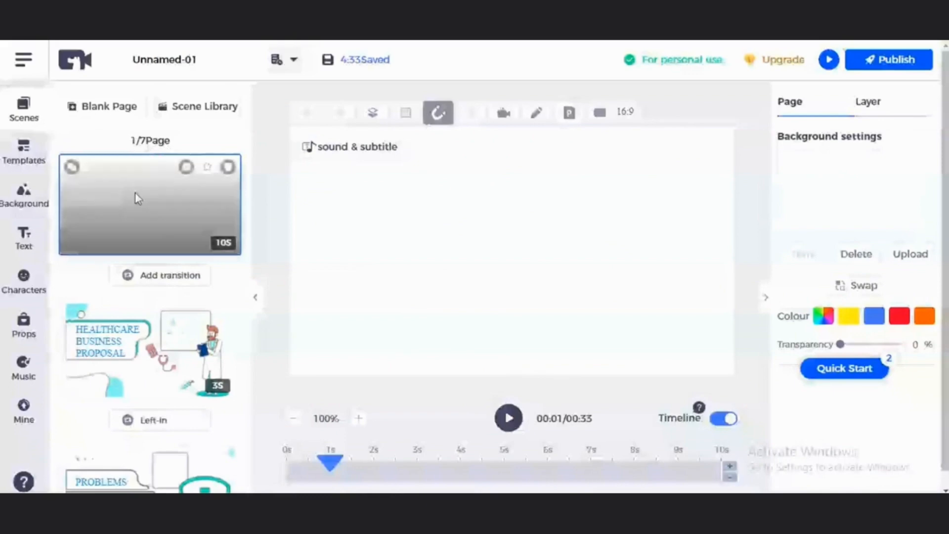
{"action": "scroll", "scroll_direction": "down", "scroll_amount": 3}
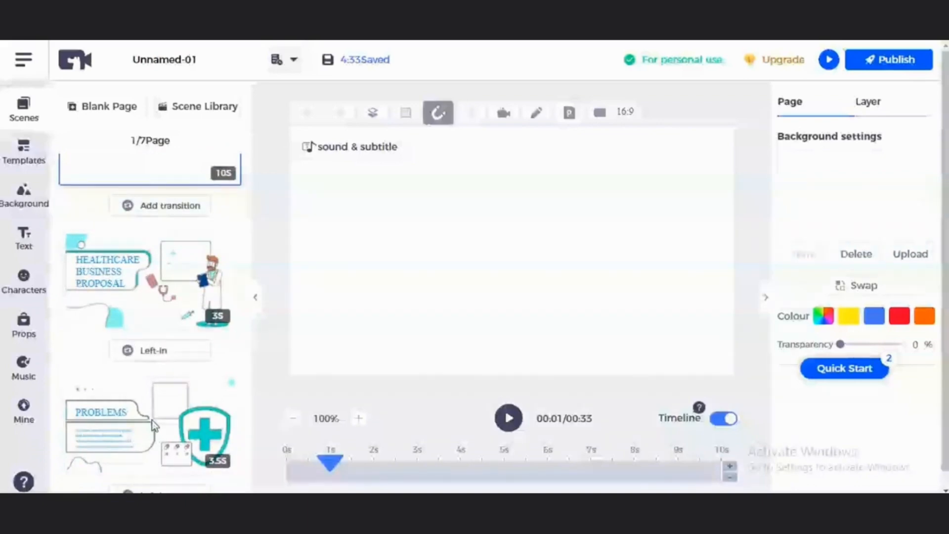
{"action": "left_click", "coordinate": [148, 424]}
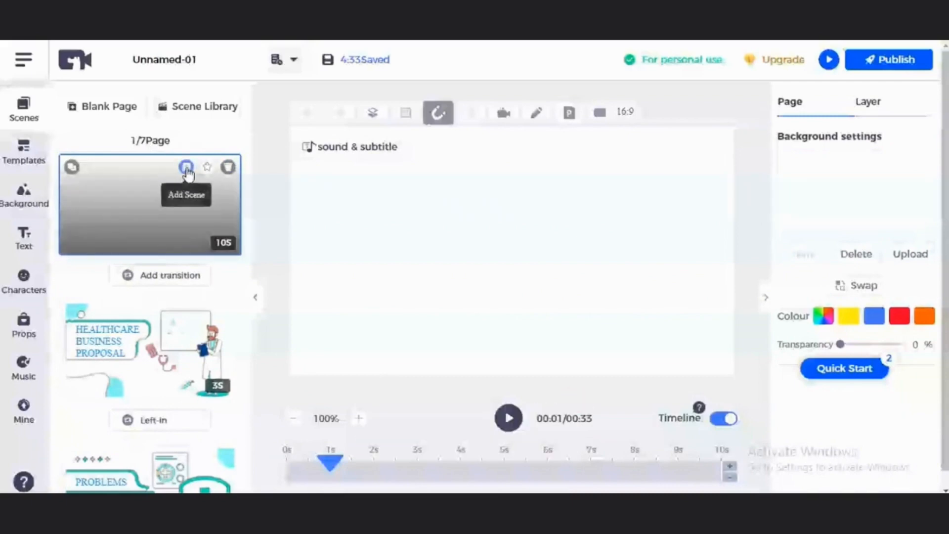
{"action": "mouse_move", "coordinate": [207, 167]}
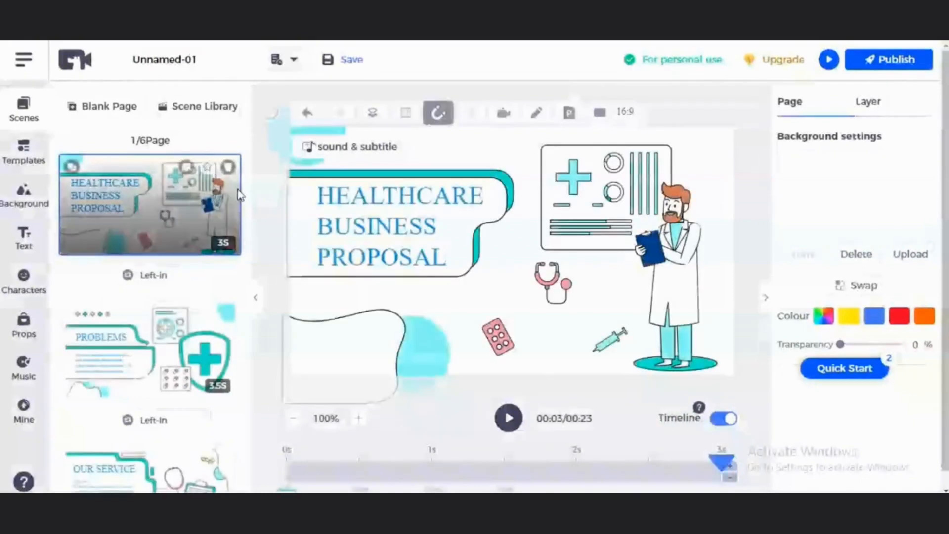
{"action": "left_click", "coordinate": [394, 227]}
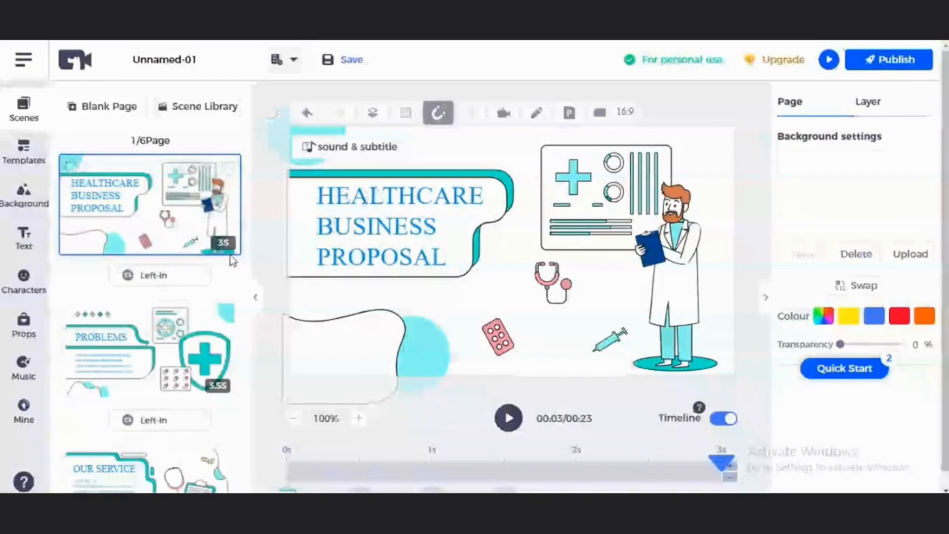
- Change HEALTHCARE to HEALTH MANAGEMENT in the title and reduce the title's font size
{"action": "left_click", "coordinate": [381, 227]}
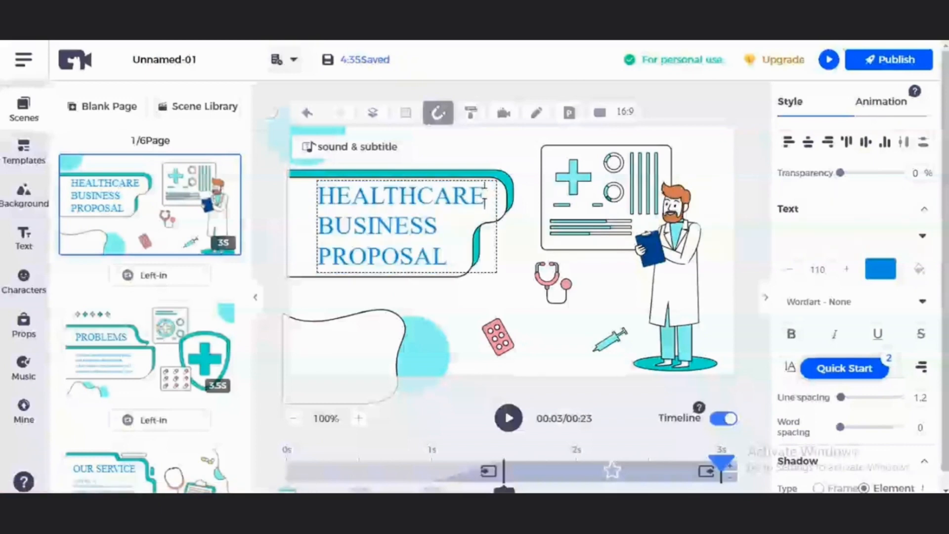
{"action": "double_click", "coordinate": [400, 195]}
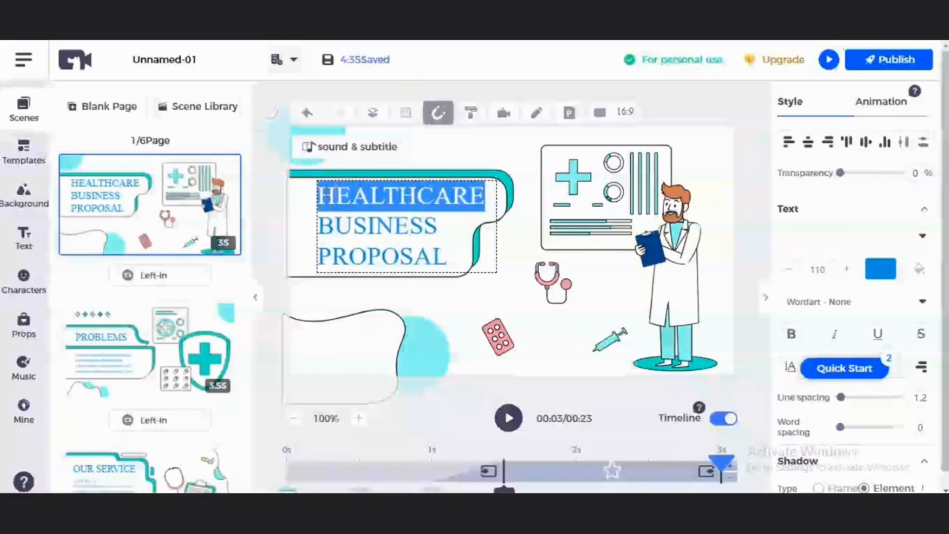
{"action": "type", "text": "HEALTH MANAGEMENT"}
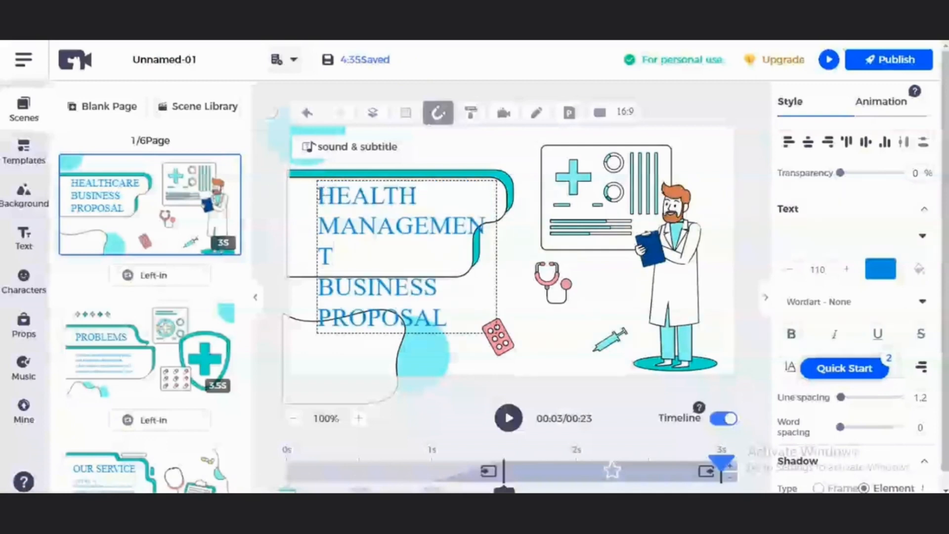
{"action": "double_click", "coordinate": [388, 257]}
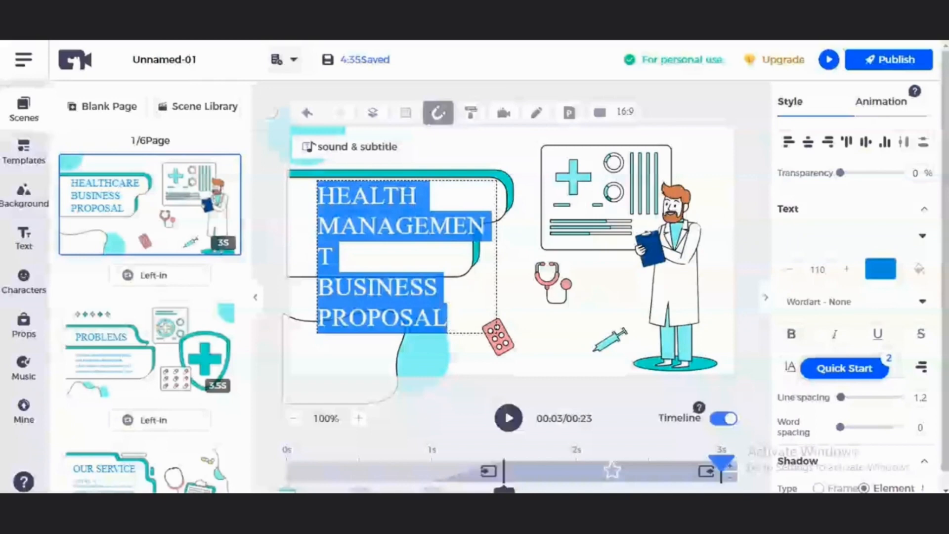
{"action": "mouse_move", "coordinate": [818, 210]}
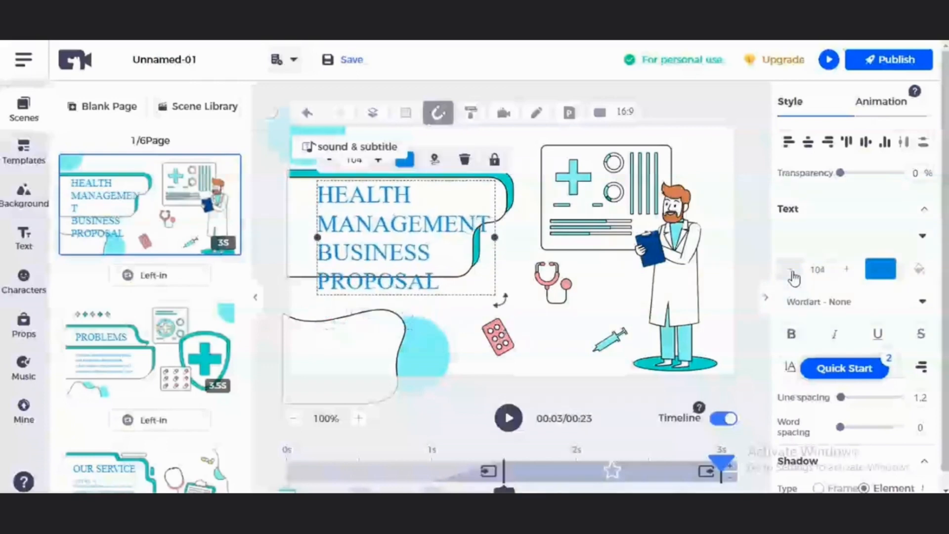
{"action": "left_click", "coordinate": [793, 269]}
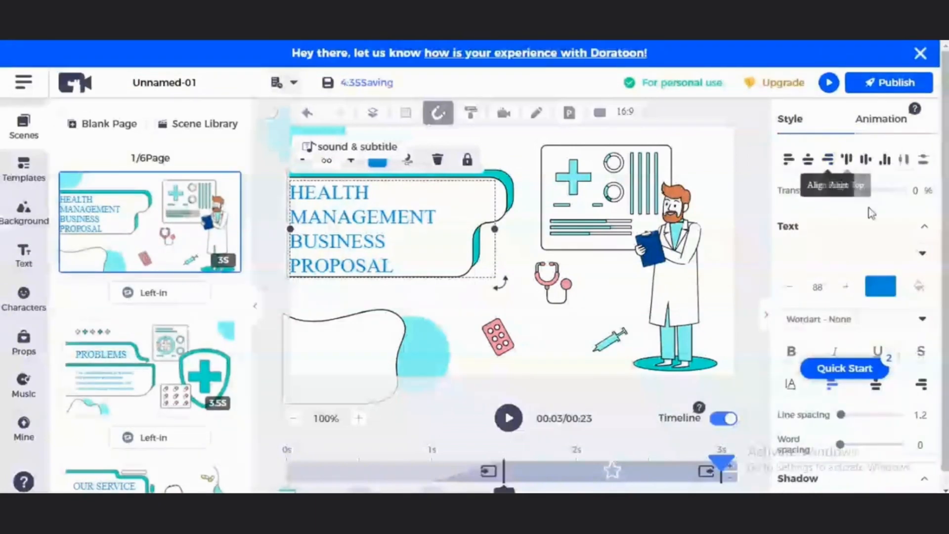
{"action": "scroll", "scroll_direction": "down", "scroll_amount": 3}
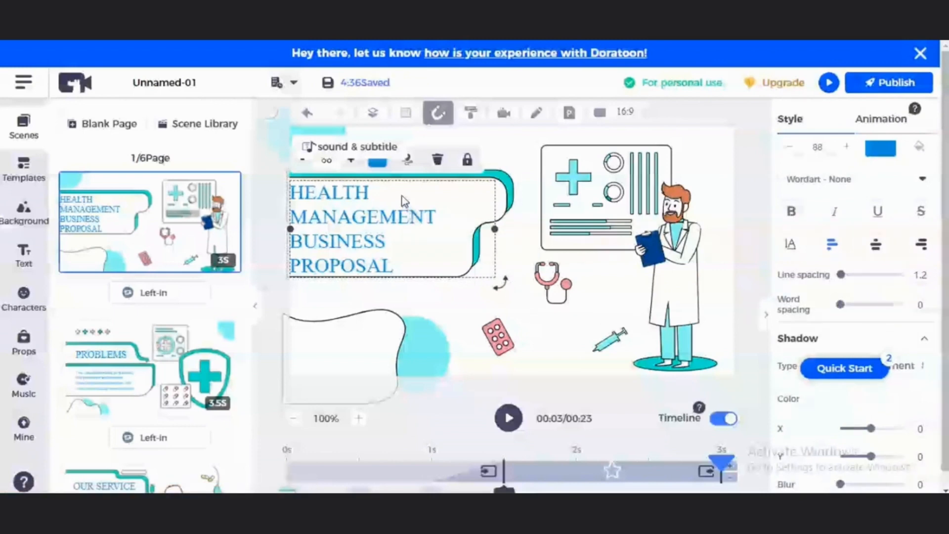
- Select the doctor character on the title scene
{"action": "left_click", "coordinate": [678, 272]}
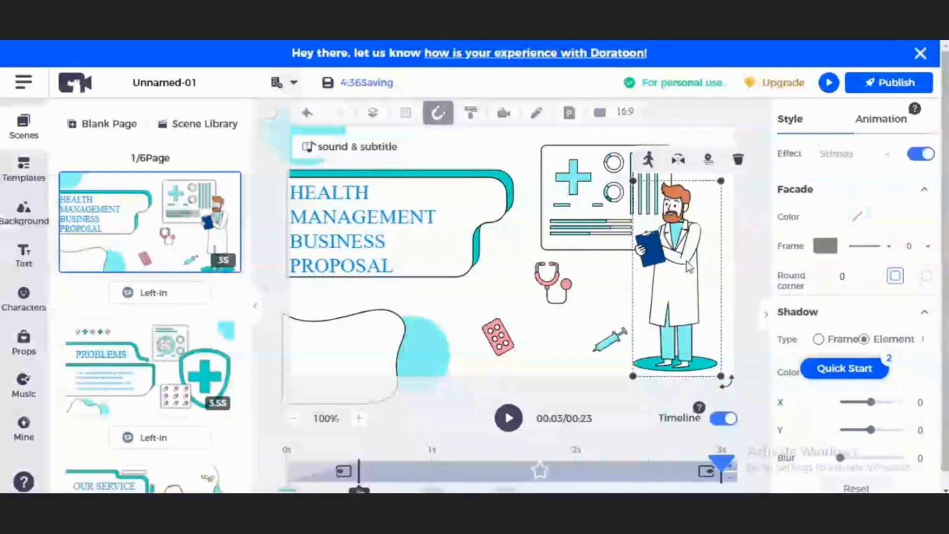
{"action": "mouse_move", "coordinate": [648, 160]}
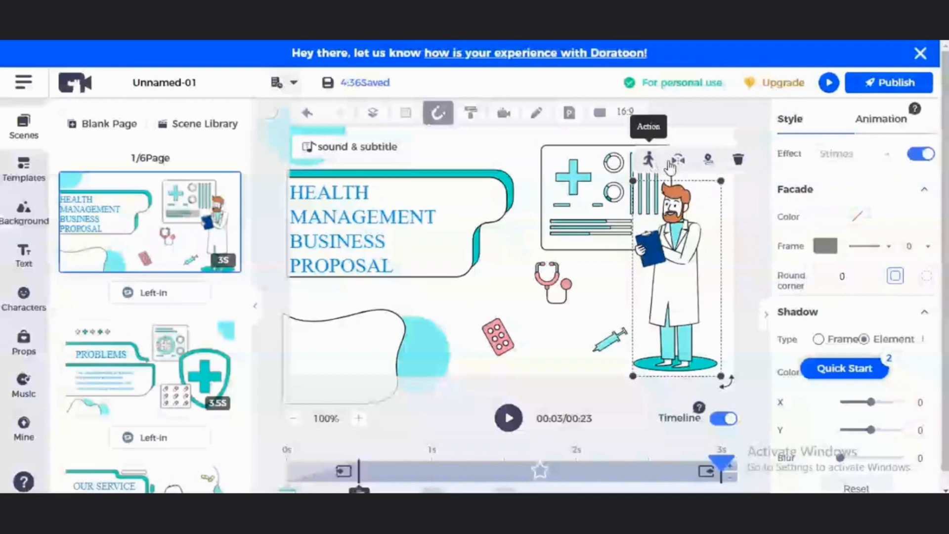
{"action": "mouse_move", "coordinate": [707, 166]}
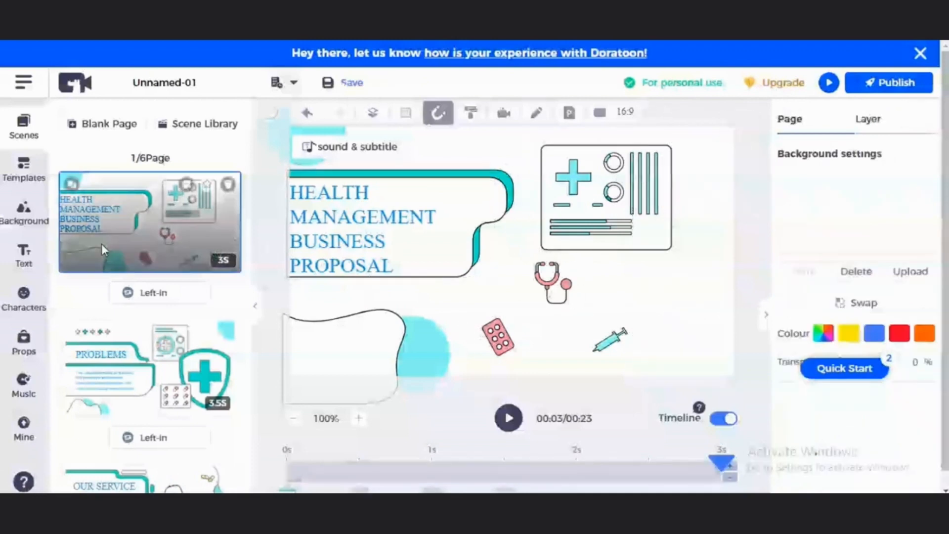
- Add the second business character, set its action to Angry, and mirror it
{"action": "left_click", "coordinate": [24, 297]}
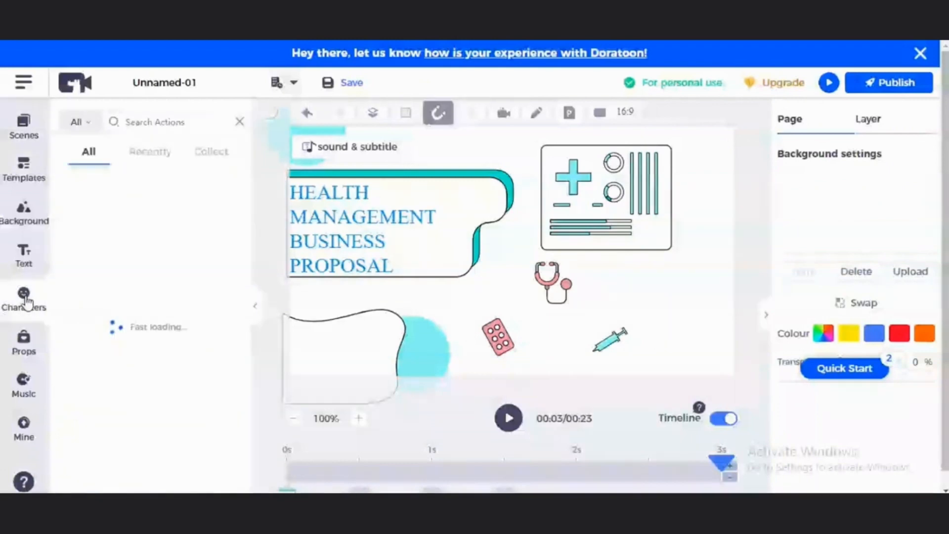
{"action": "left_click", "coordinate": [23, 299]}
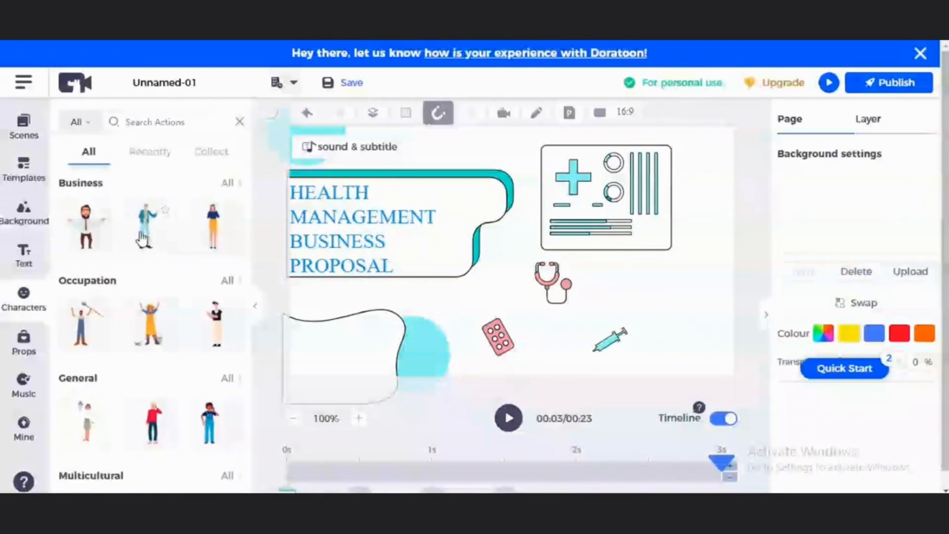
{"action": "left_click", "coordinate": [150, 224]}
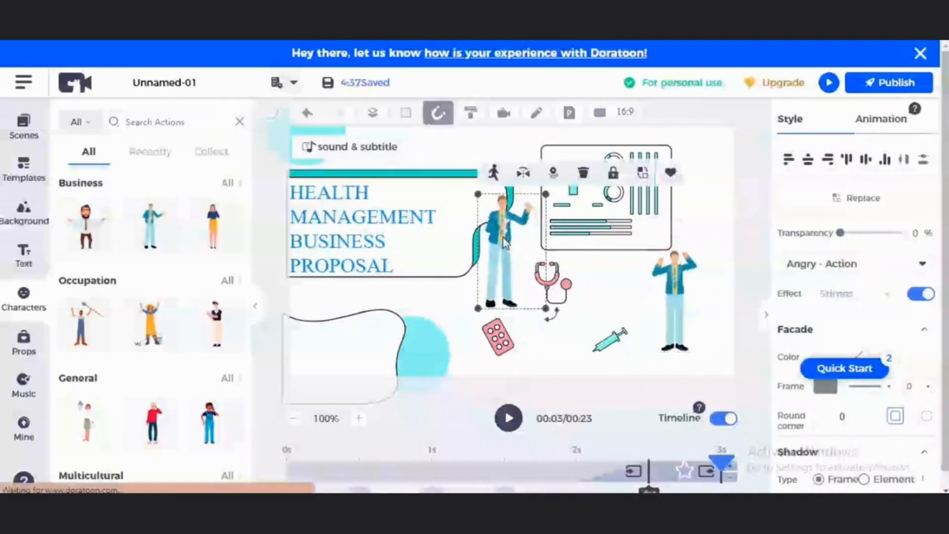
{"action": "left_click", "coordinate": [675, 296]}
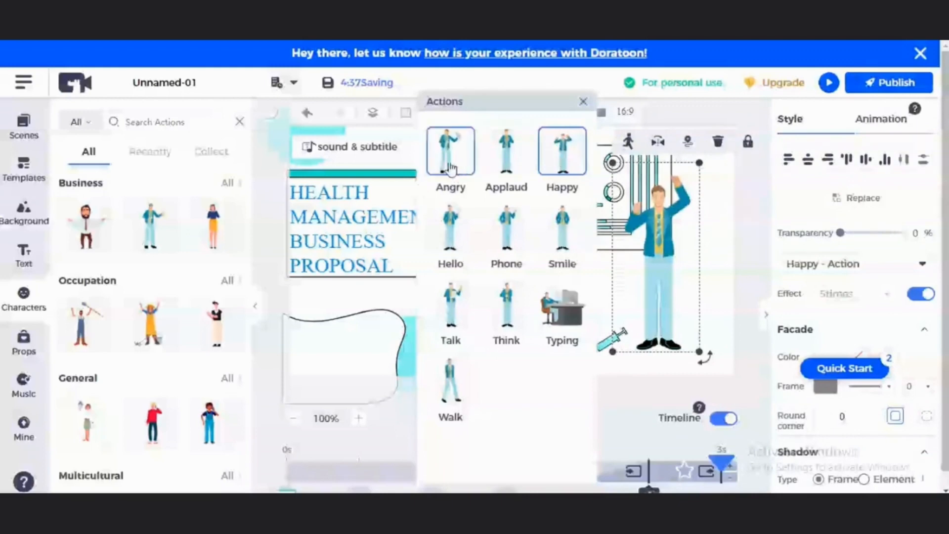
{"action": "left_click", "coordinate": [582, 101]}
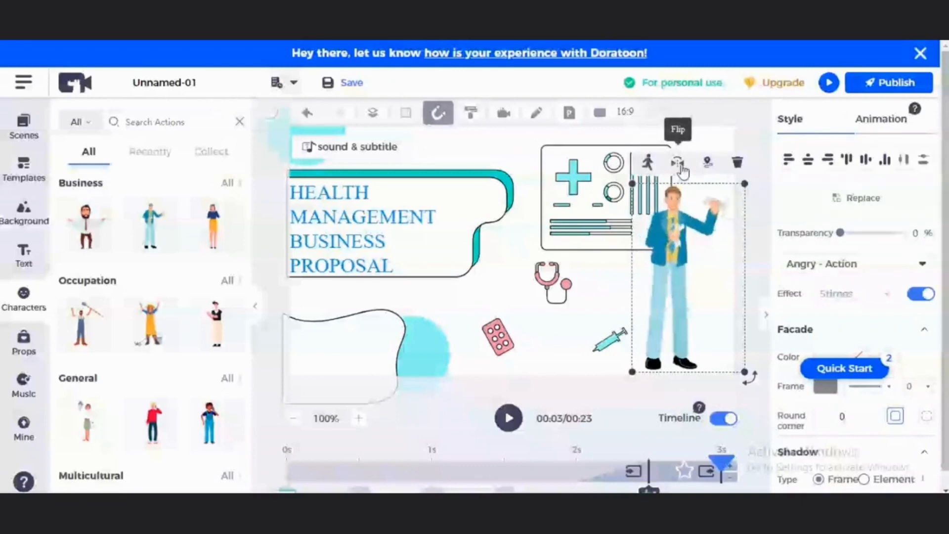
{"action": "left_click", "coordinate": [676, 164]}
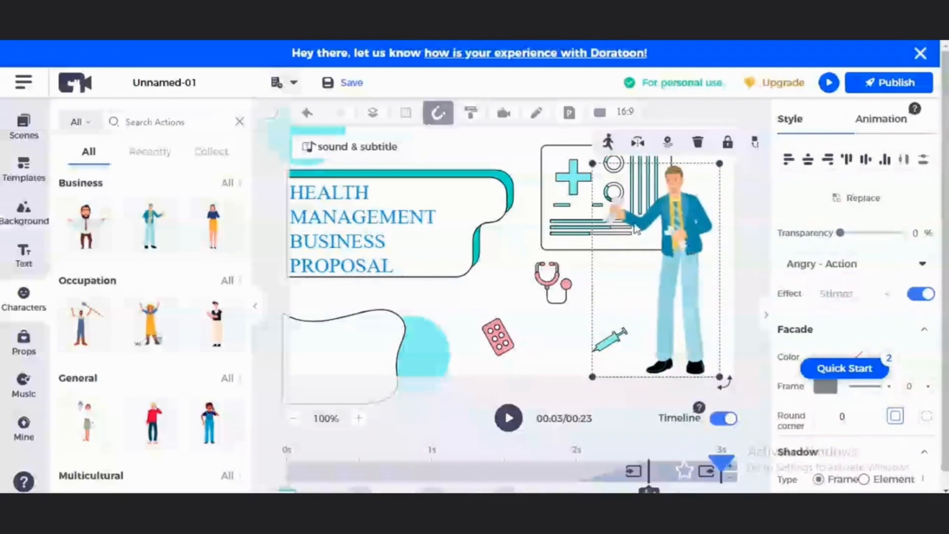
- Move the man in the blue jacket beside the medical chart on the right
{"action": "left_click", "coordinate": [552, 285]}
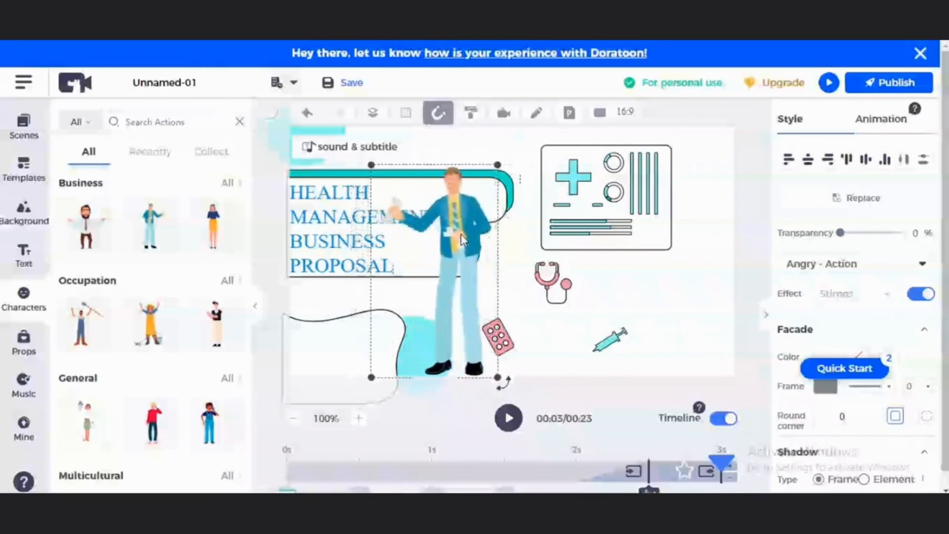
{"action": "left_click", "coordinate": [423, 168]}
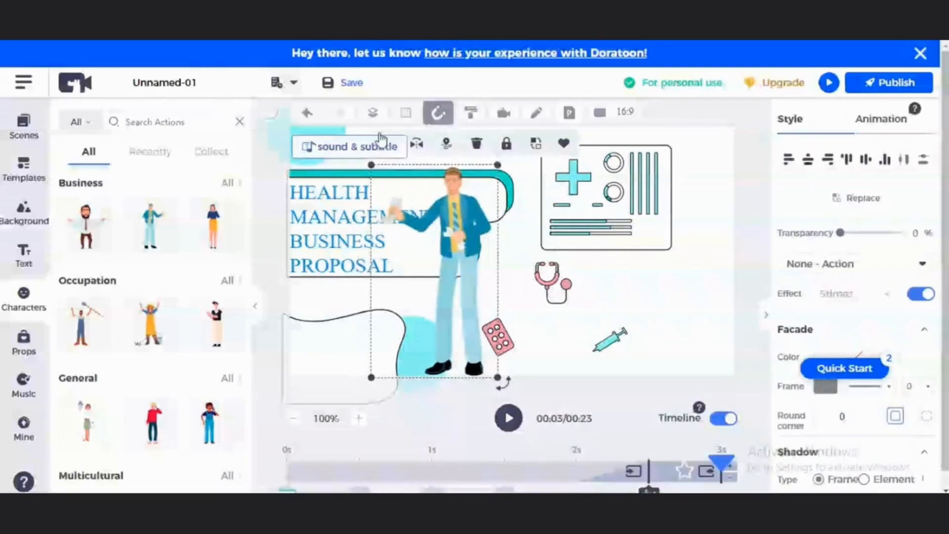
{"action": "left_click", "coordinate": [372, 113]}
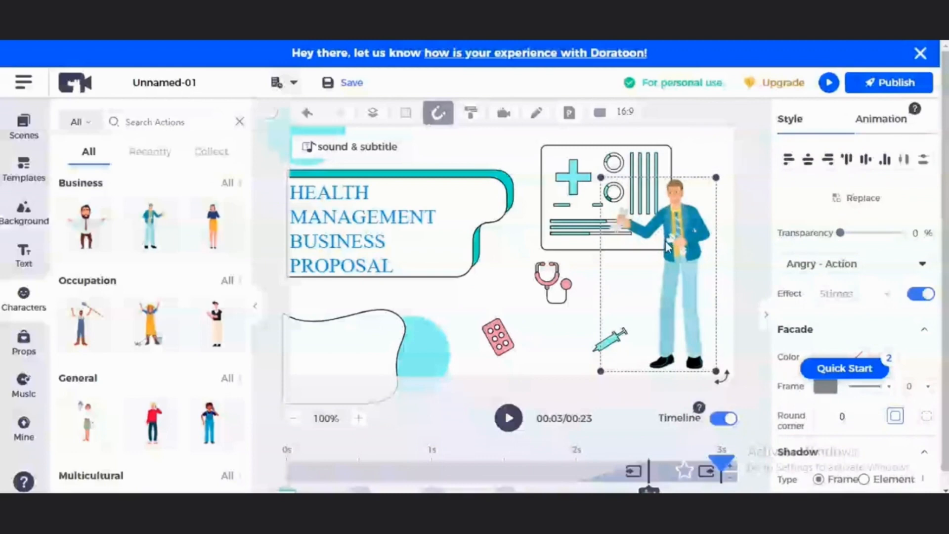
{"action": "left_click", "coordinate": [550, 283]}
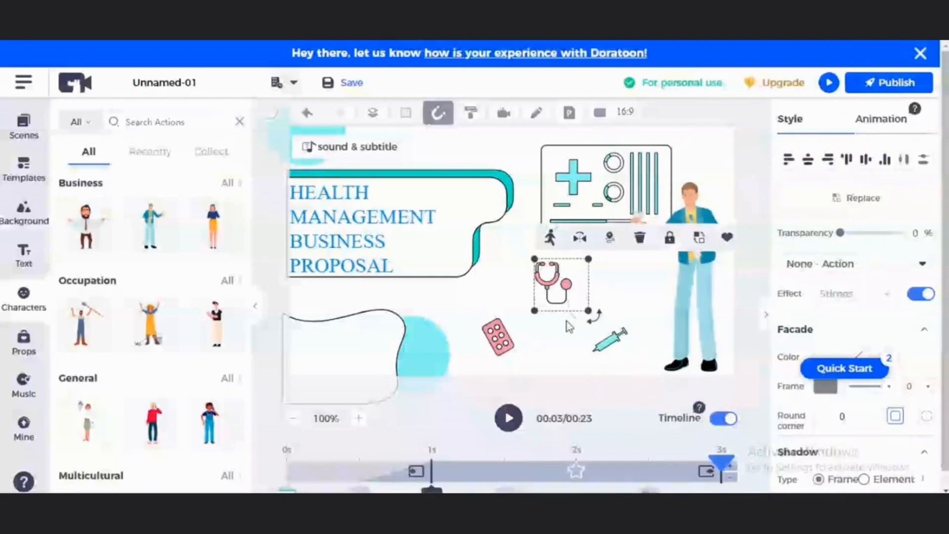
- Delete the stethoscope and add the blue thermometer prop found by searching 'thermometer'
{"action": "left_click", "coordinate": [23, 342]}
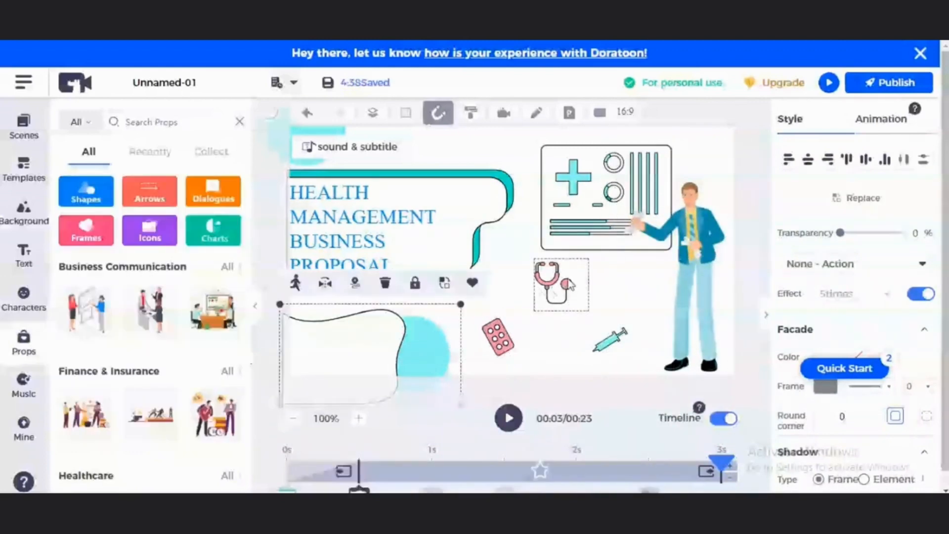
{"action": "left_click", "coordinate": [550, 288]}
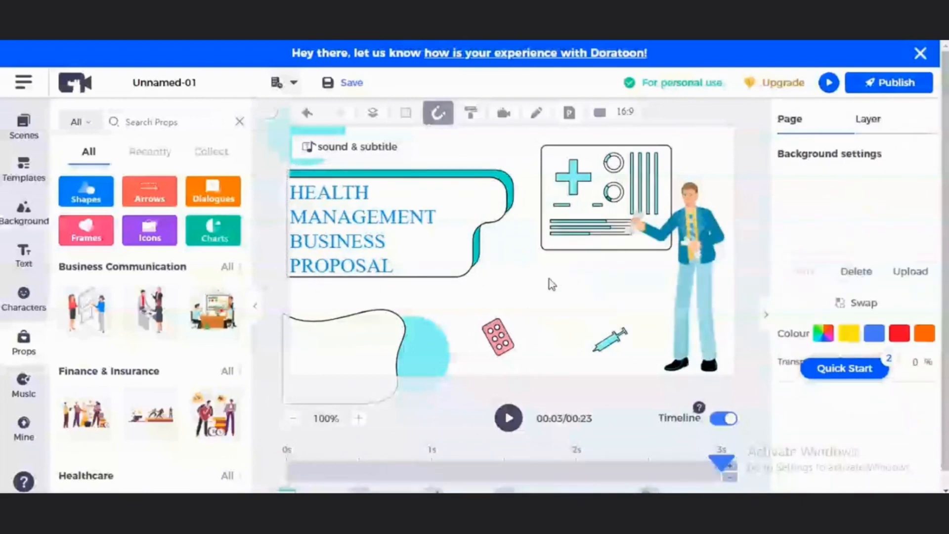
{"action": "scroll", "scroll_direction": "down", "scroll_amount": 3}
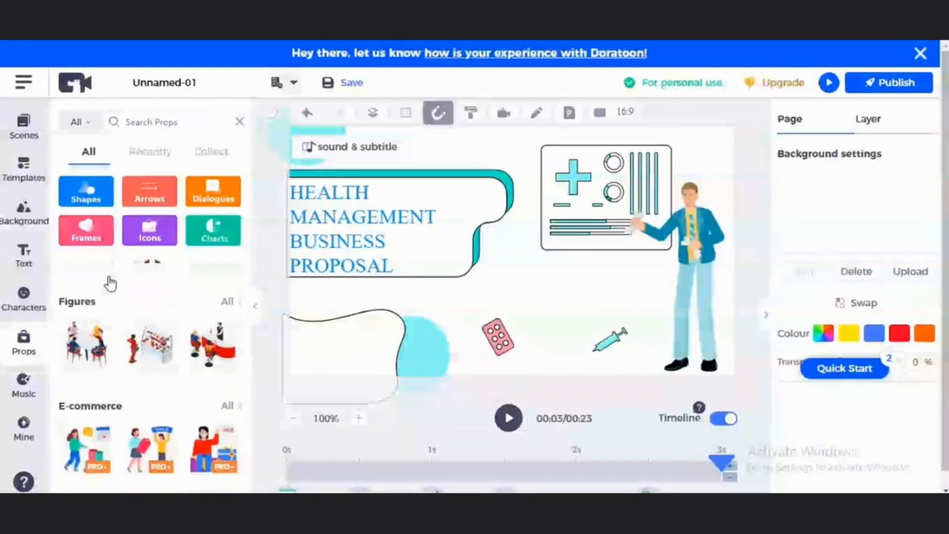
{"action": "scroll", "scroll_direction": "up", "scroll_amount": 3}
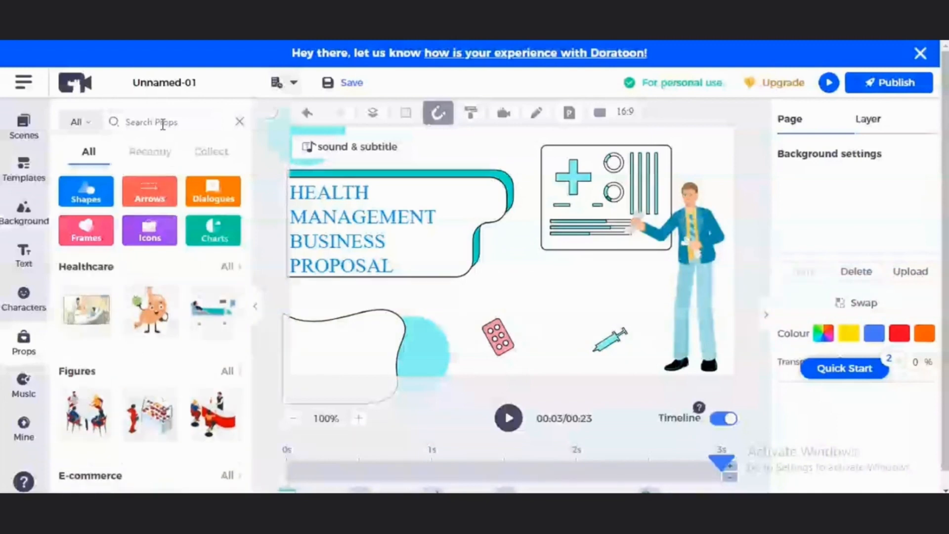
{"action": "type", "text": "thermometer"}
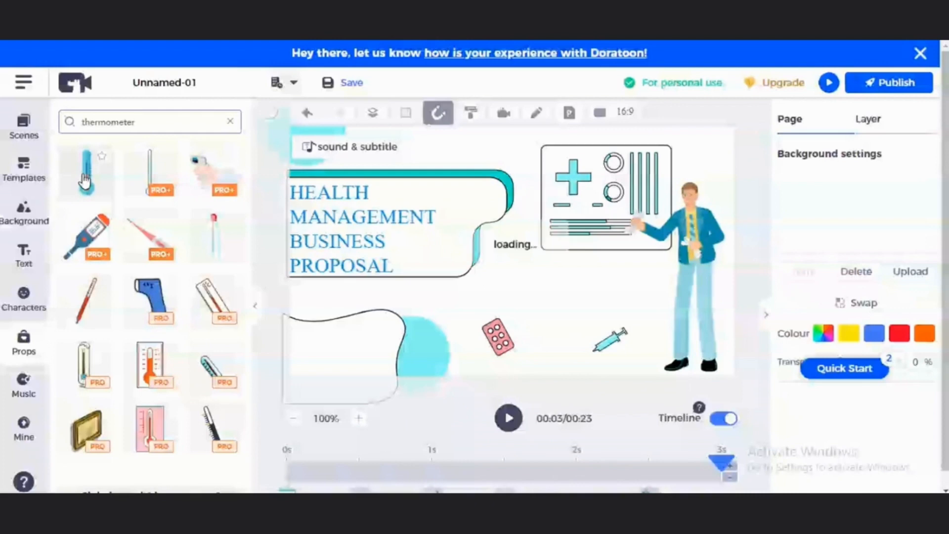
{"action": "left_click", "coordinate": [84, 171]}
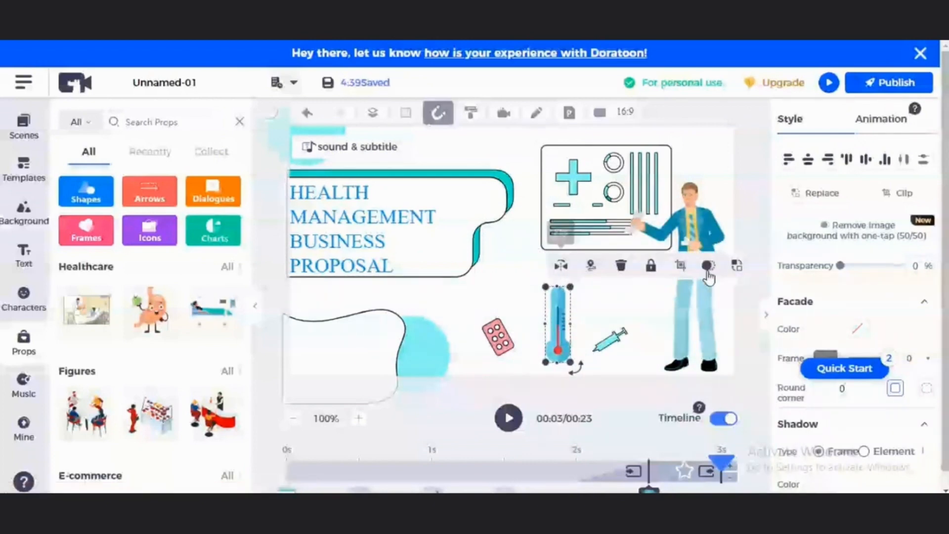
{"action": "mouse_move", "coordinate": [708, 267]}
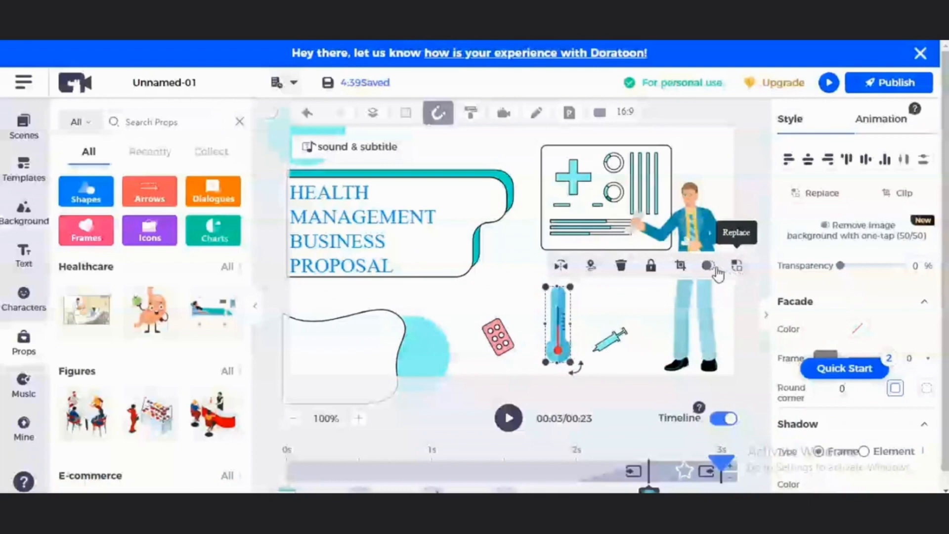
{"action": "mouse_move", "coordinate": [617, 273]}
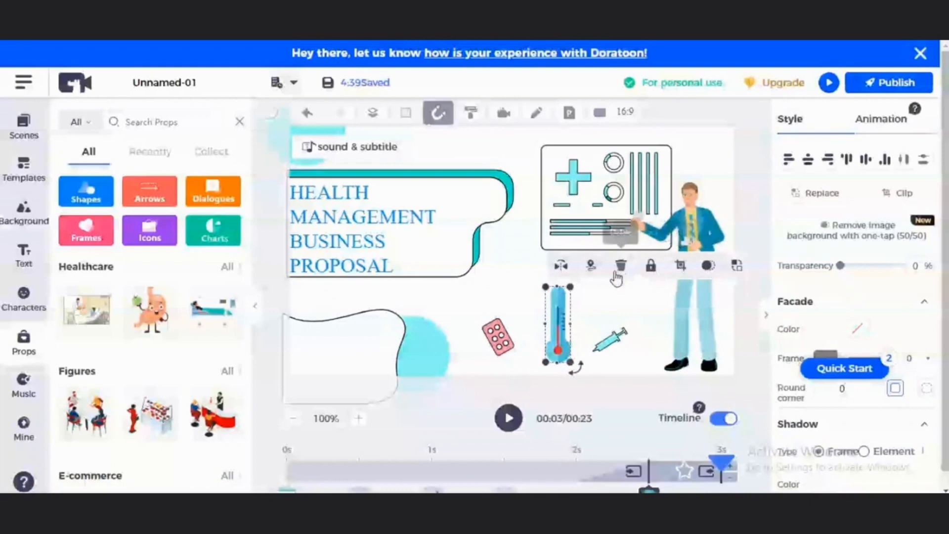
{"action": "mouse_move", "coordinate": [590, 265]}
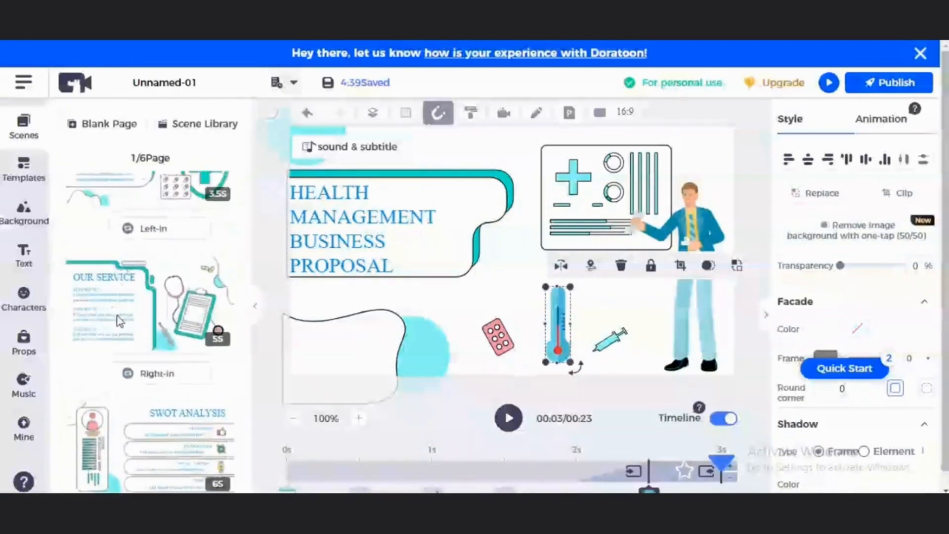
- Go past the OUR SERVICE page to the closing THANK YOU scene
{"action": "left_click", "coordinate": [150, 306]}
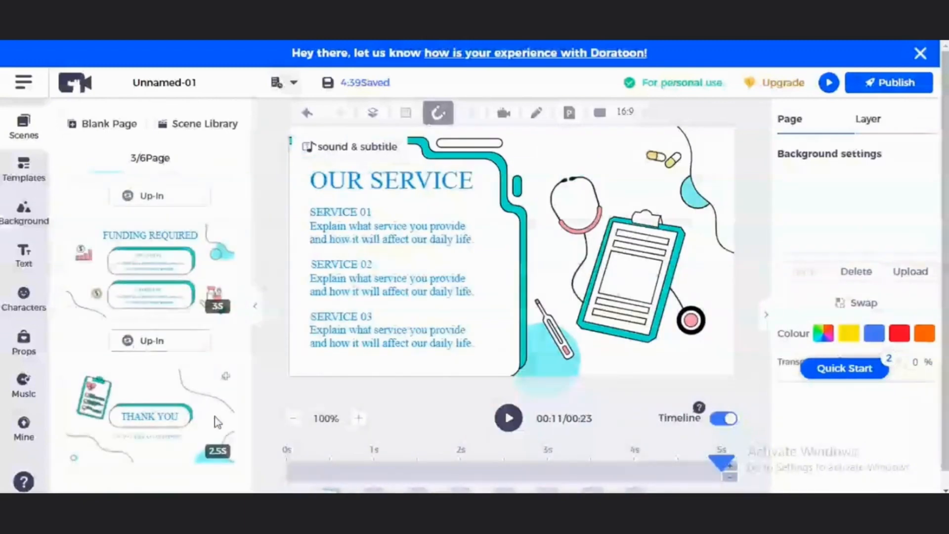
{"action": "left_click", "coordinate": [149, 417]}
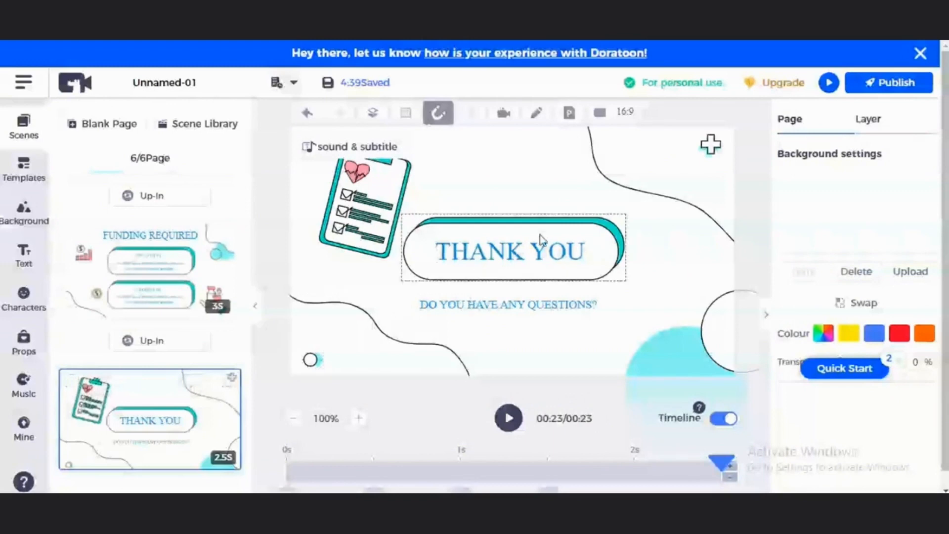
{"action": "mouse_move", "coordinate": [596, 233]}
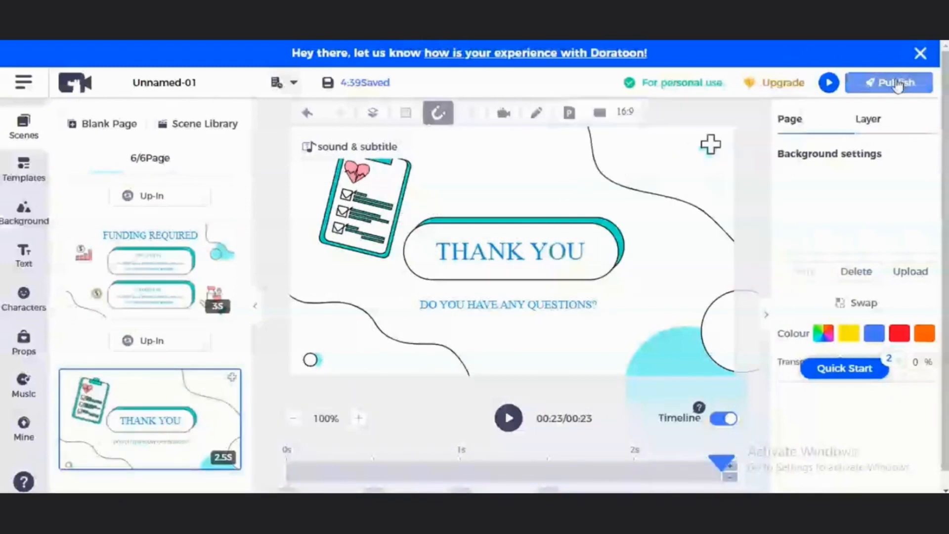
- Publish the video as an MP4 with watermark at HD 720P
{"action": "left_click", "coordinate": [890, 83]}
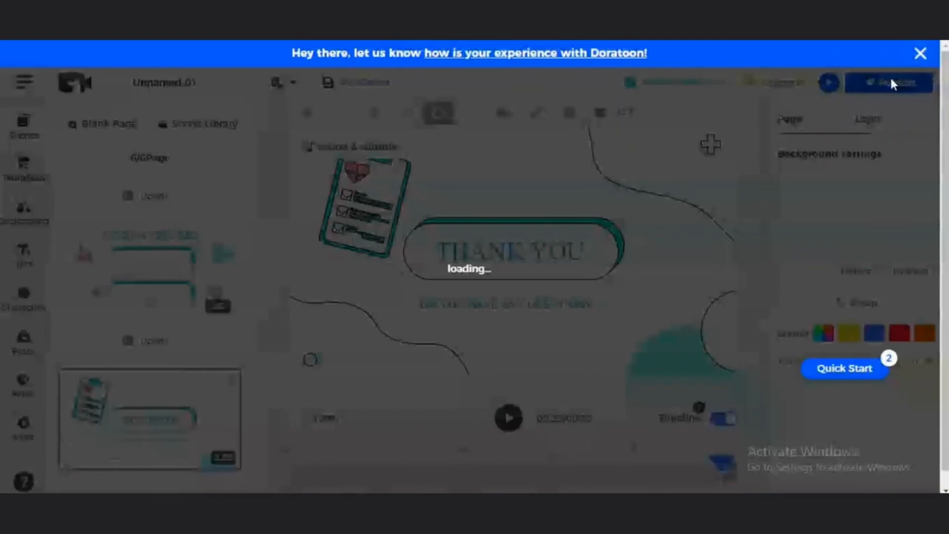
{"action": "left_click", "coordinate": [888, 83]}
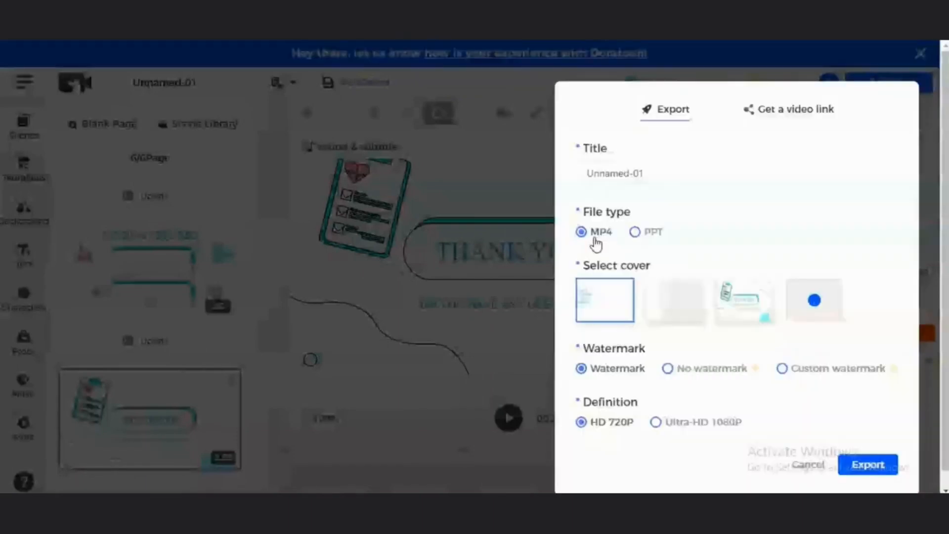
{"action": "mouse_move", "coordinate": [608, 232]}
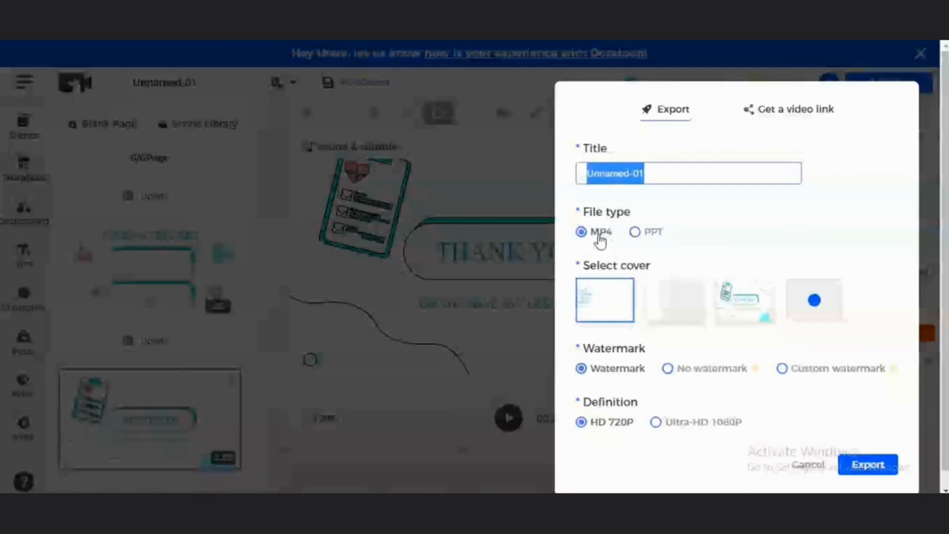
{"action": "mouse_move", "coordinate": [617, 389]}
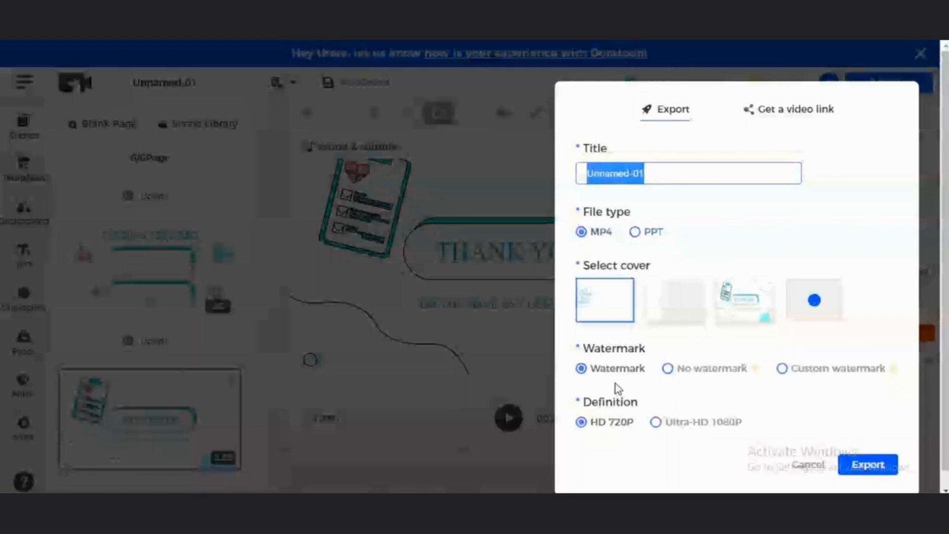
{"action": "mouse_move", "coordinate": [581, 407]}
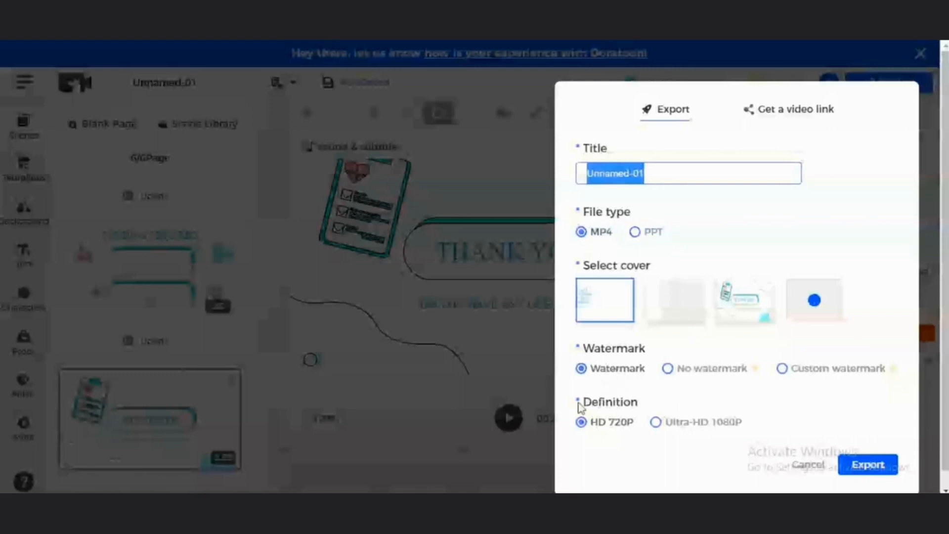
{"action": "mouse_move", "coordinate": [889, 453]}
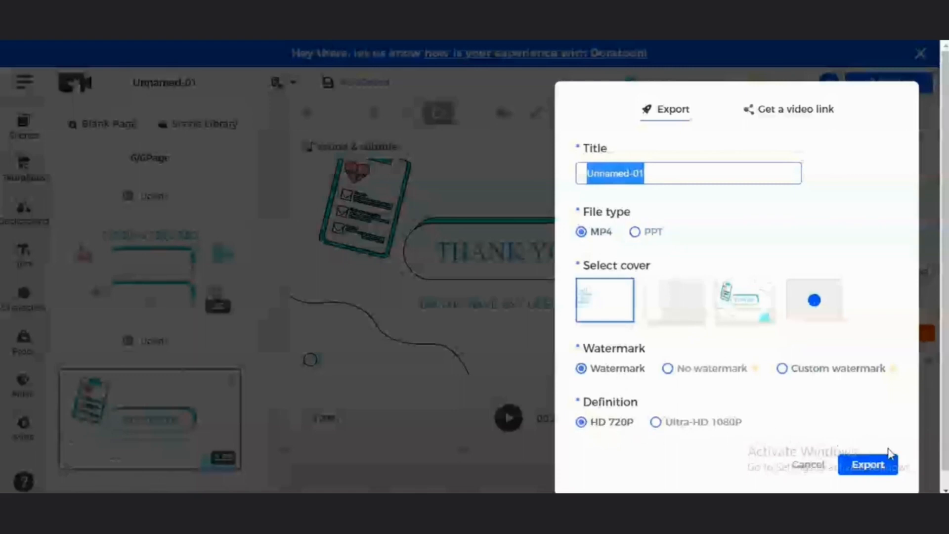
{"action": "left_click", "coordinate": [867, 464]}
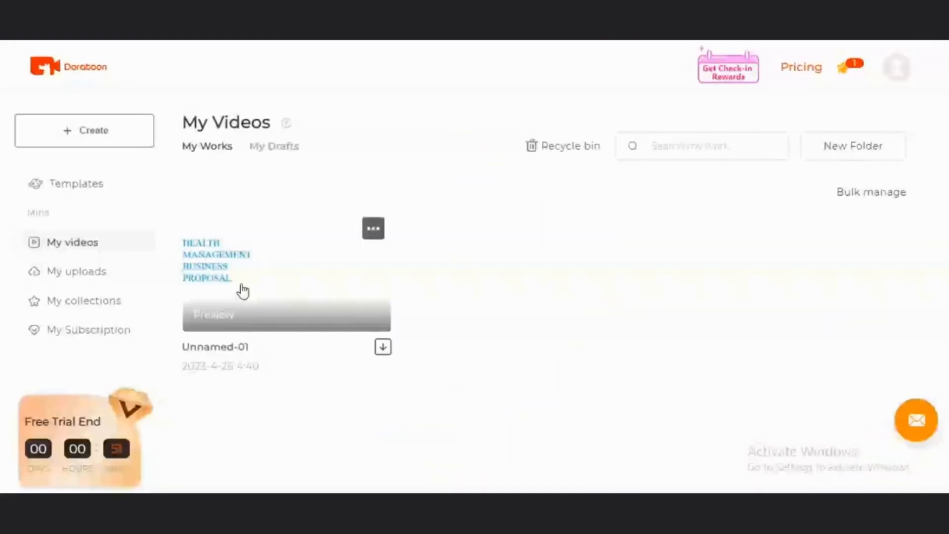
{"action": "mouse_move", "coordinate": [263, 108]}
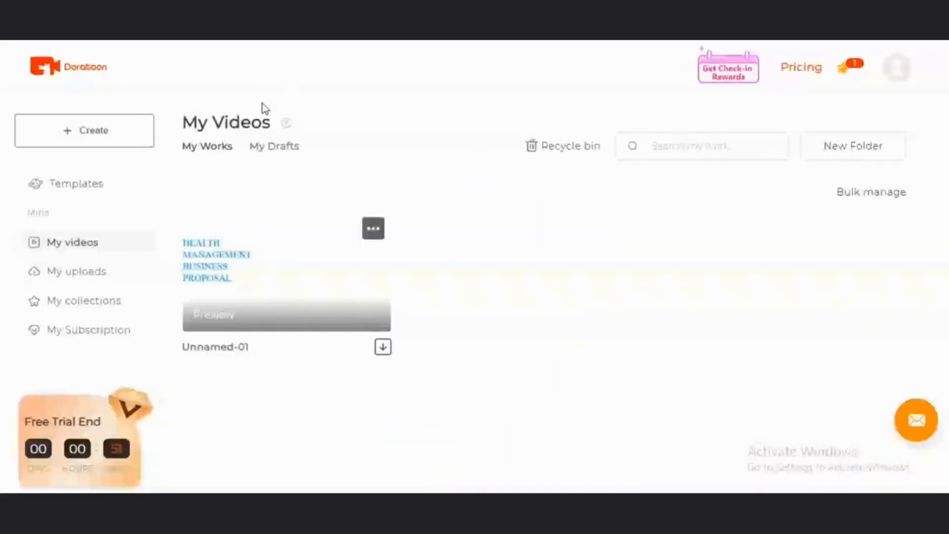
{"action": "mouse_move", "coordinate": [258, 272]}
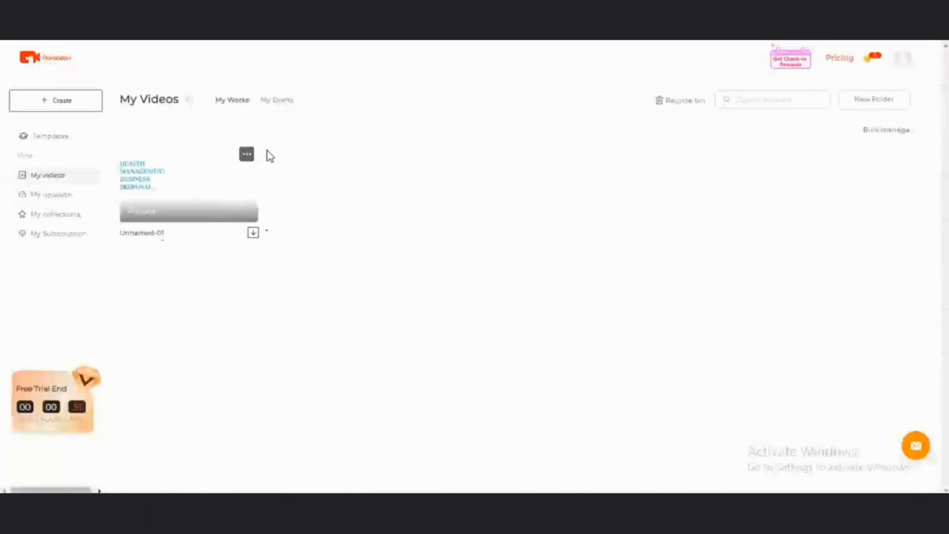
{"action": "mouse_move", "coordinate": [174, 183]}
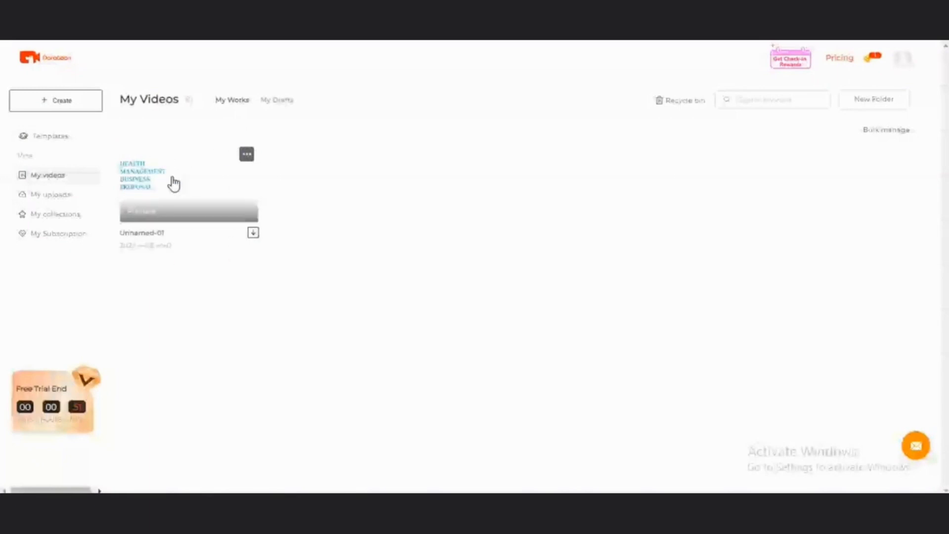
{"action": "mouse_move", "coordinate": [154, 185]}
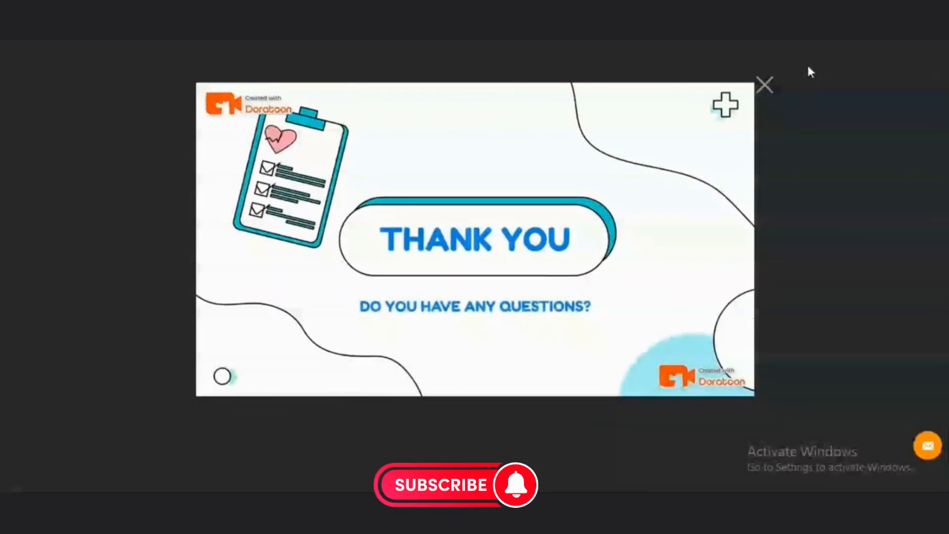
- Close the Unnamed-01 preview and download the video
{"action": "left_click", "coordinate": [763, 85]}
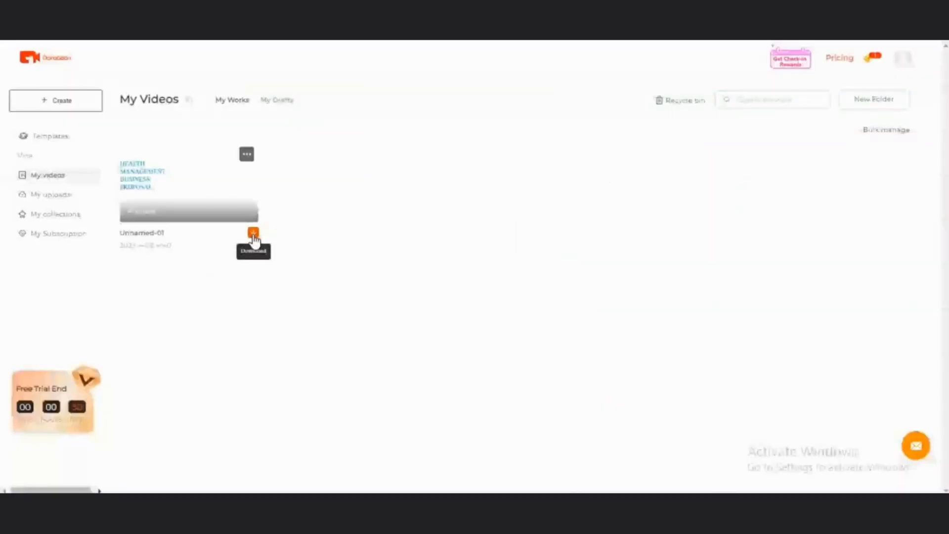
{"action": "left_click", "coordinate": [253, 233]}
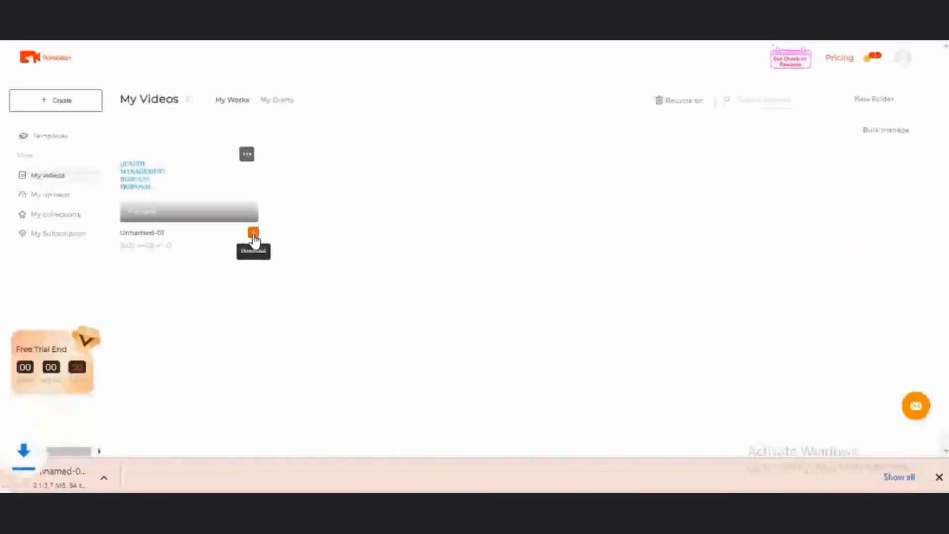